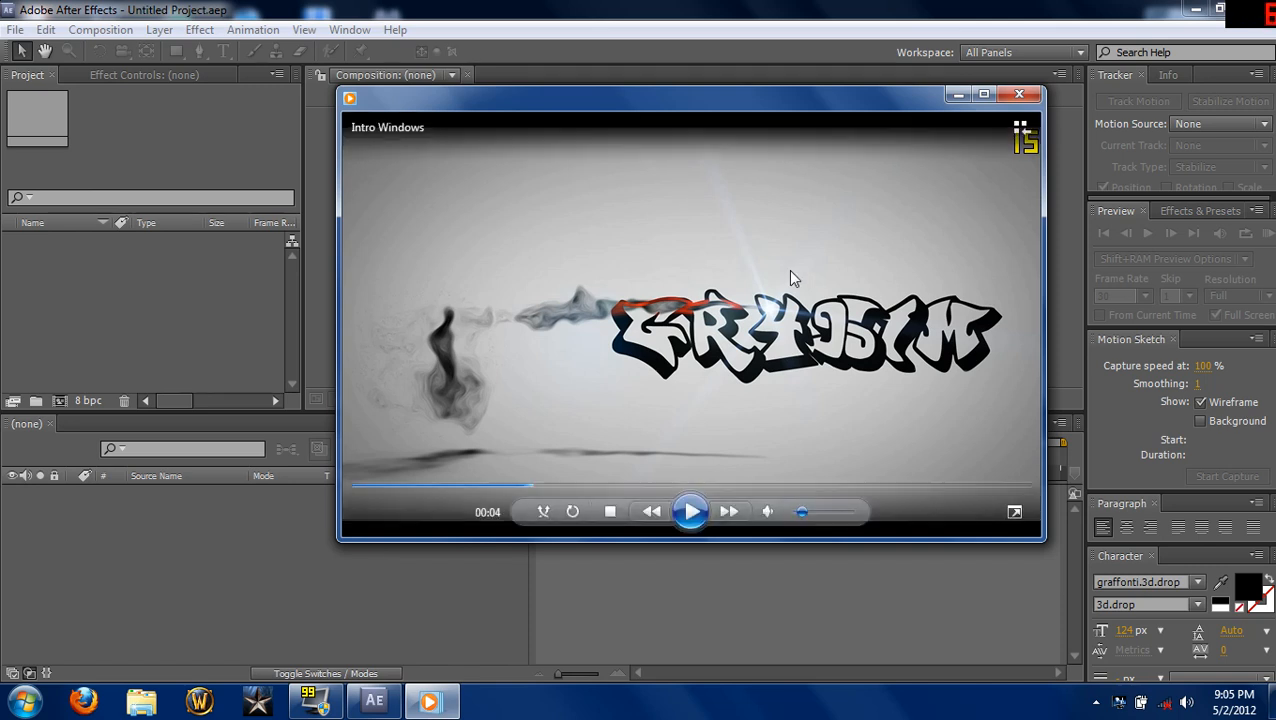
# Play the intro clip and pause it once the graffiti word appears
pyautogui.click(692, 512)
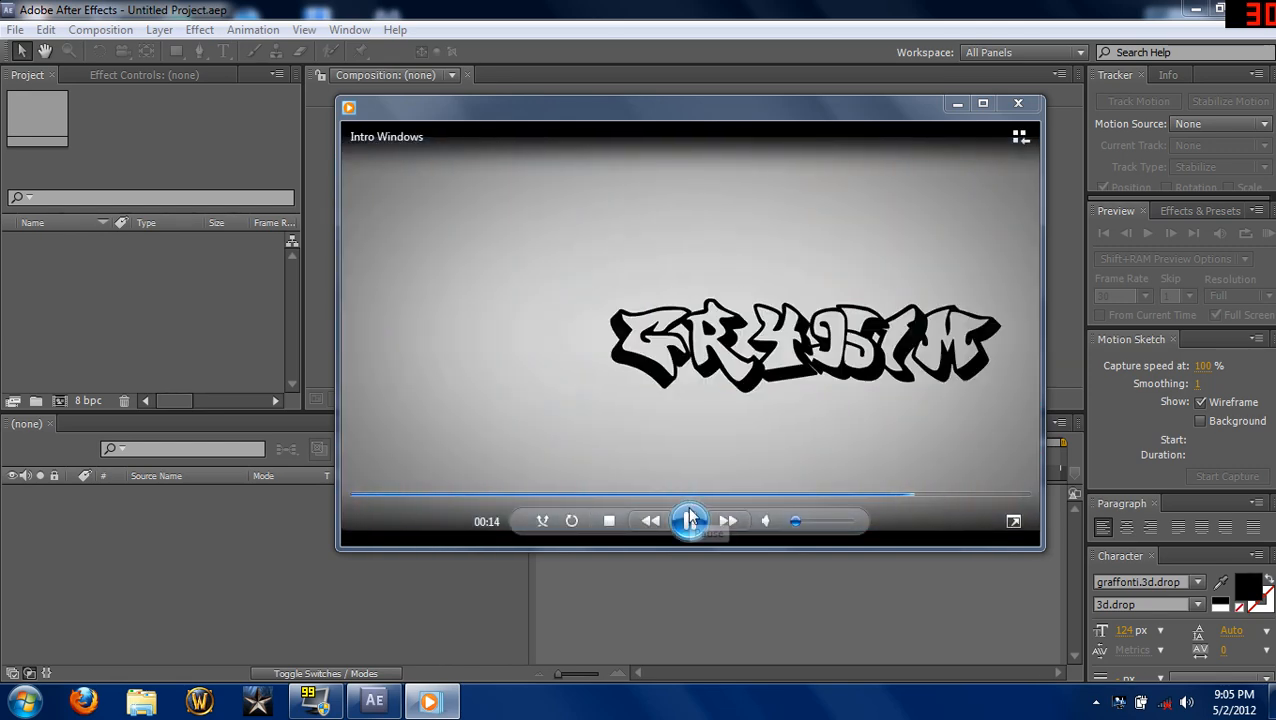
pyautogui.click(690, 520)
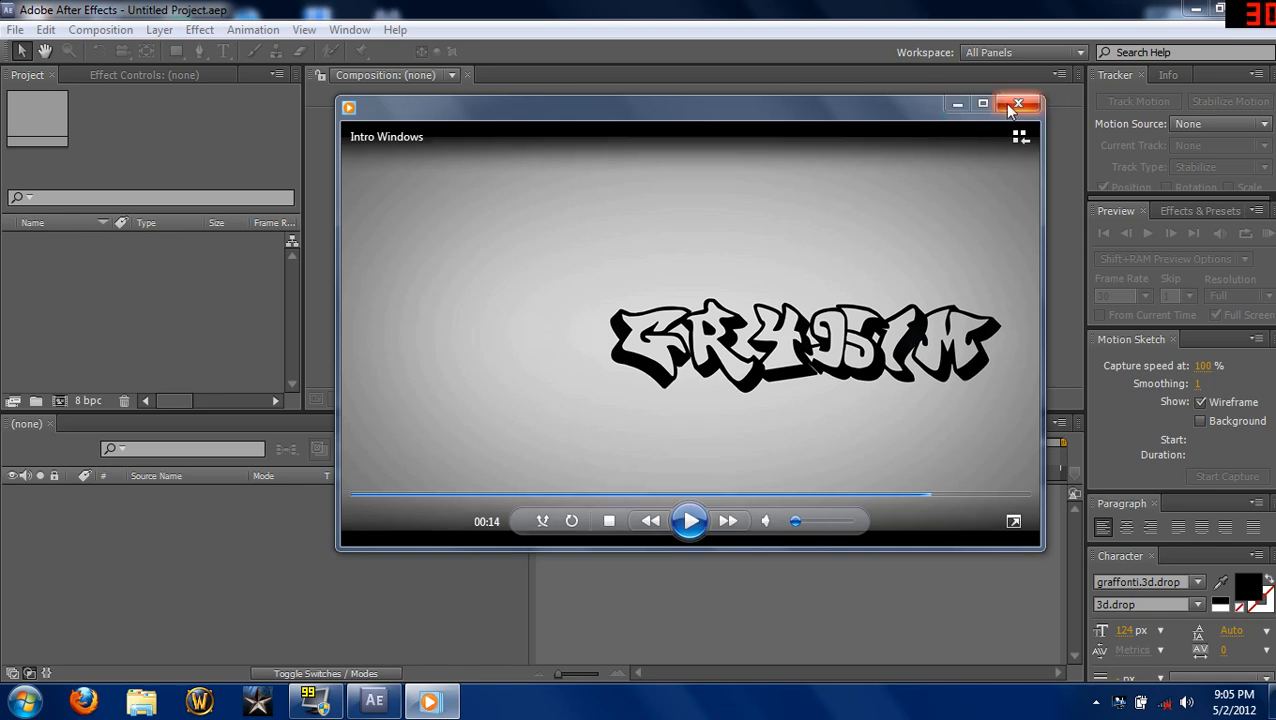
# Close the video player and create Comp 1 at 1360×768, 30 fps
pyautogui.click(1020, 104)
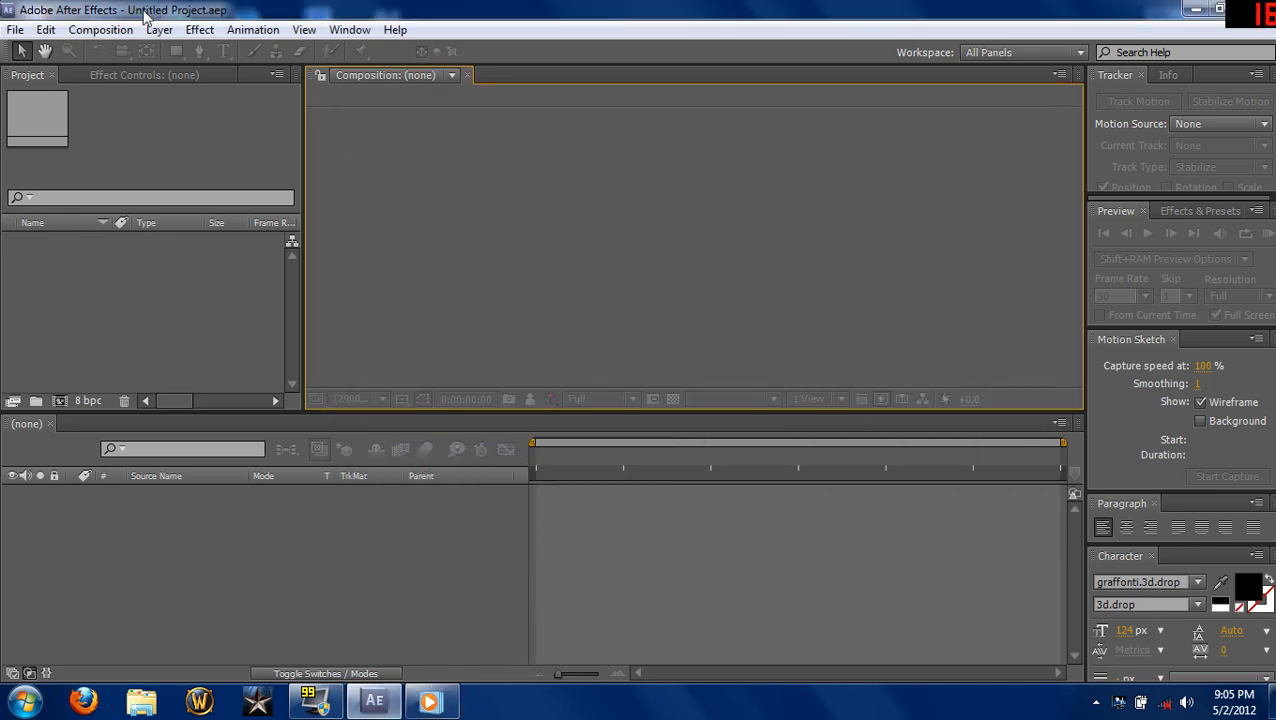
pyautogui.click(100, 30)
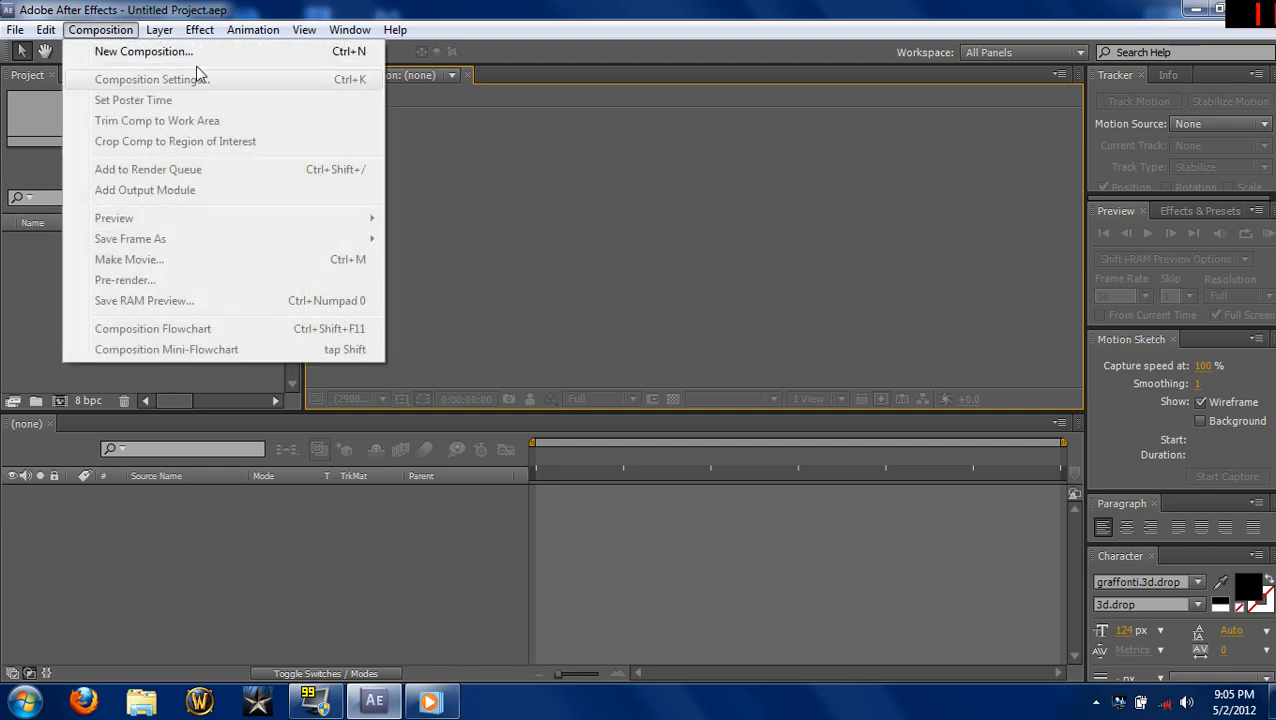
pyautogui.click(152, 80)
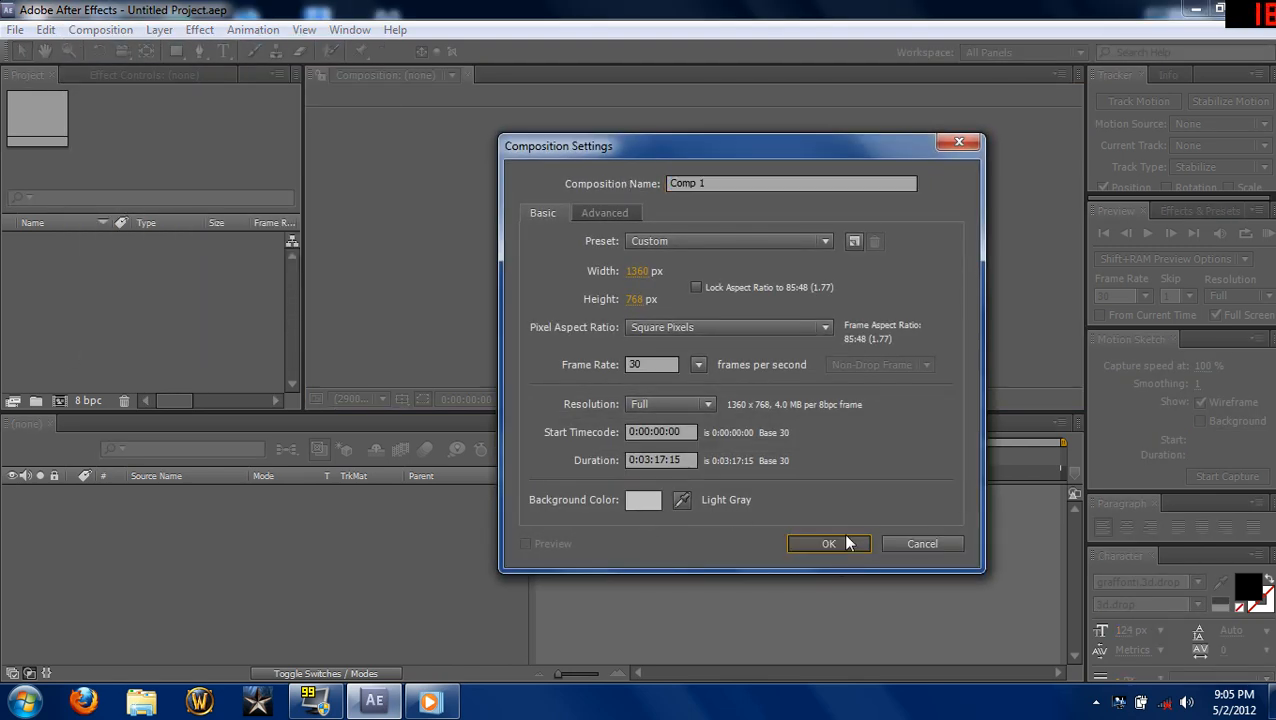
pyautogui.click(828, 544)
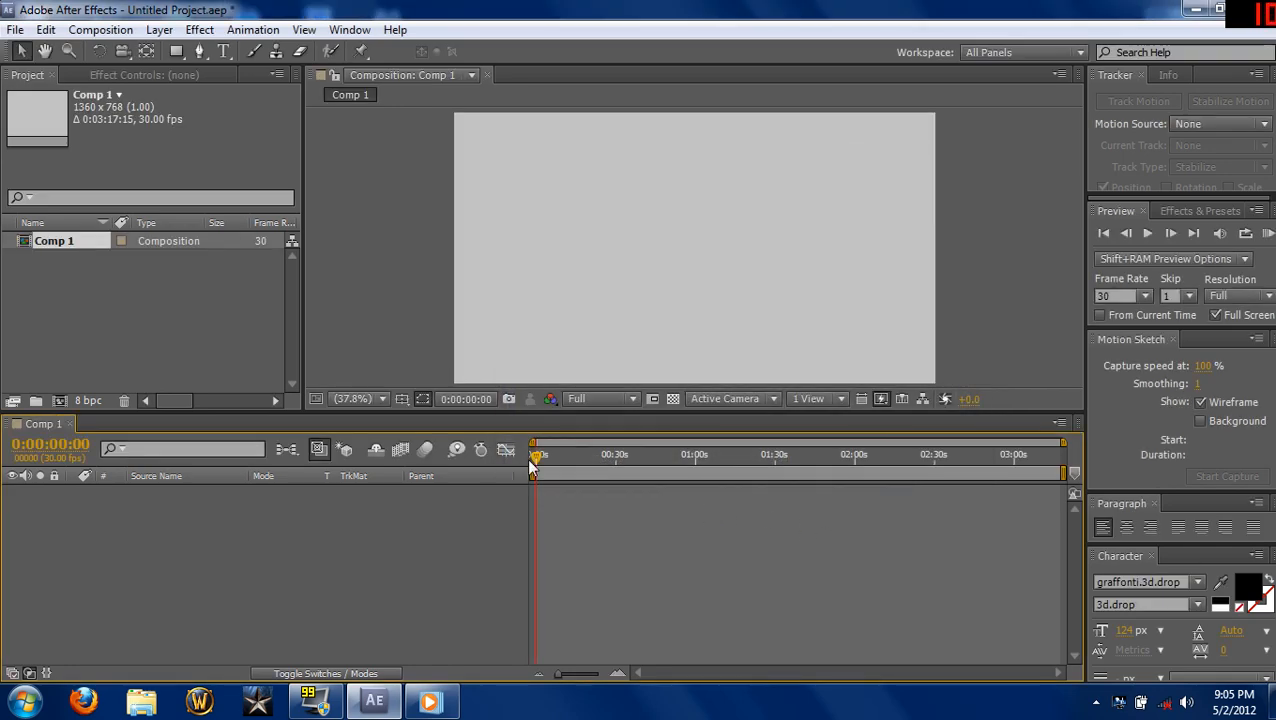
pyautogui.moveTo(100, 30)
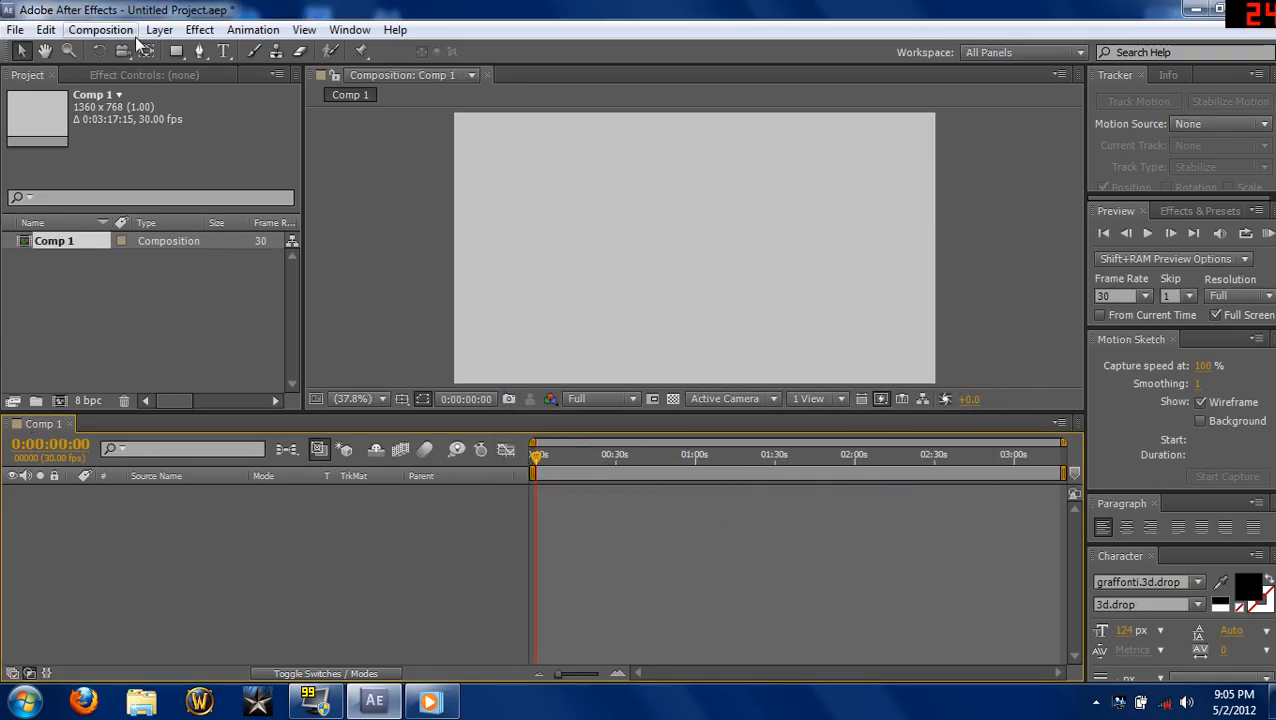
# Add a full-frame Light Gray Solid 1 layer to Comp 1
pyautogui.click(160, 30)
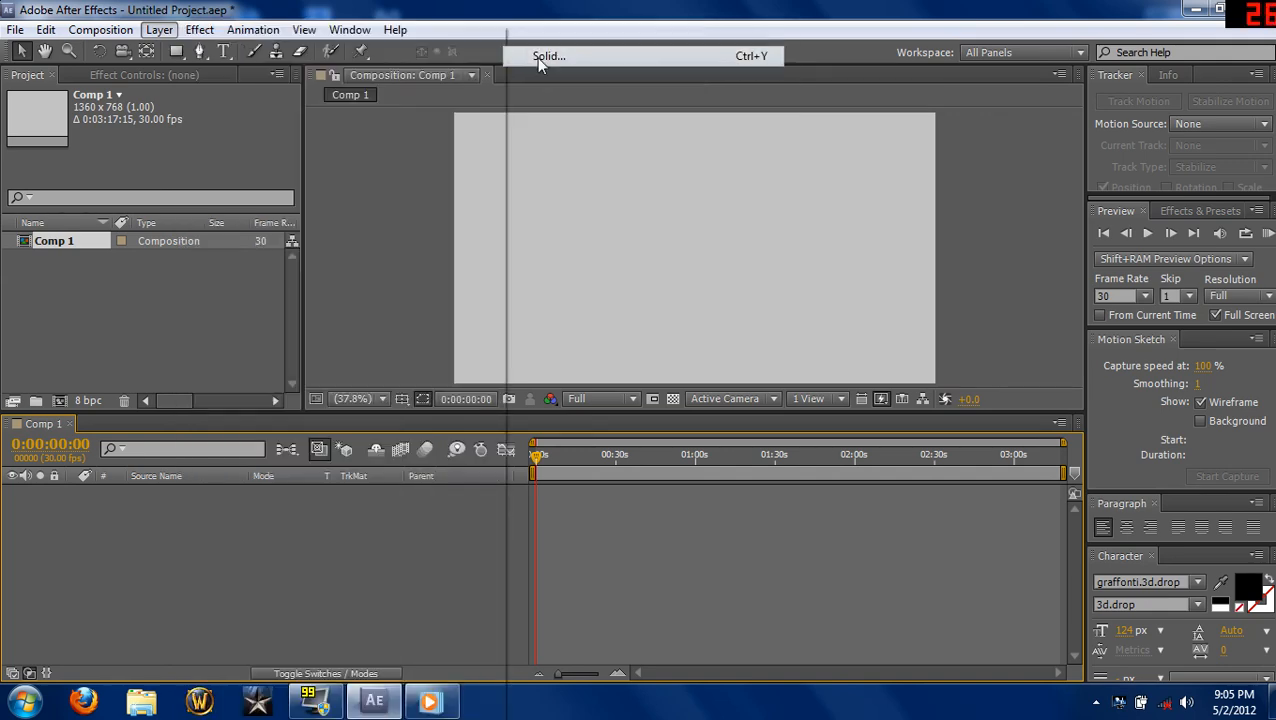
pyautogui.click(548, 56)
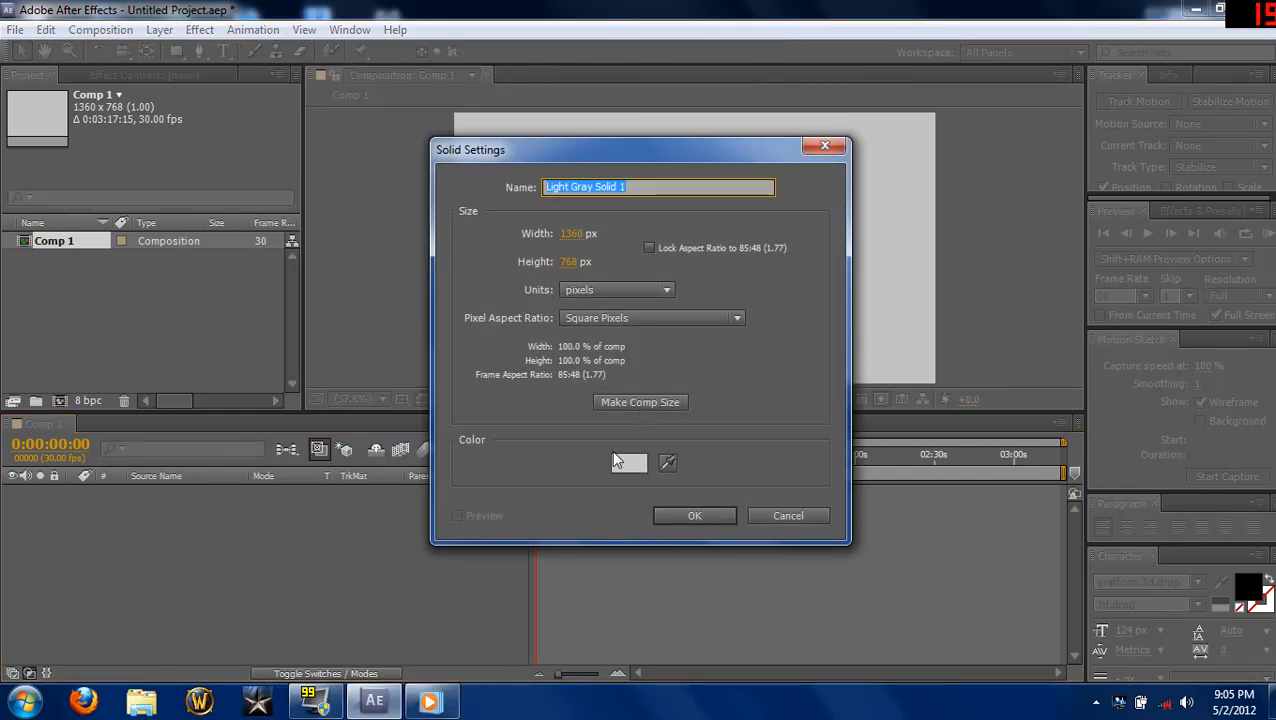
pyautogui.click(628, 464)
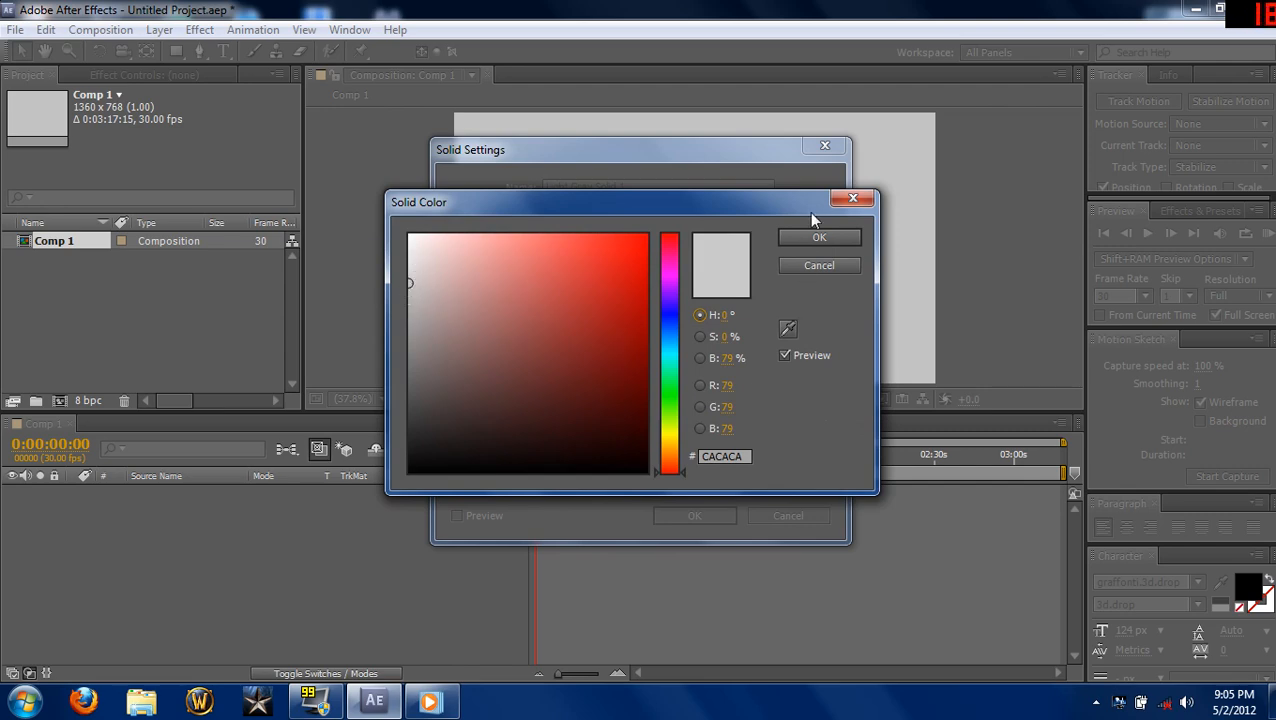
pyautogui.click(820, 236)
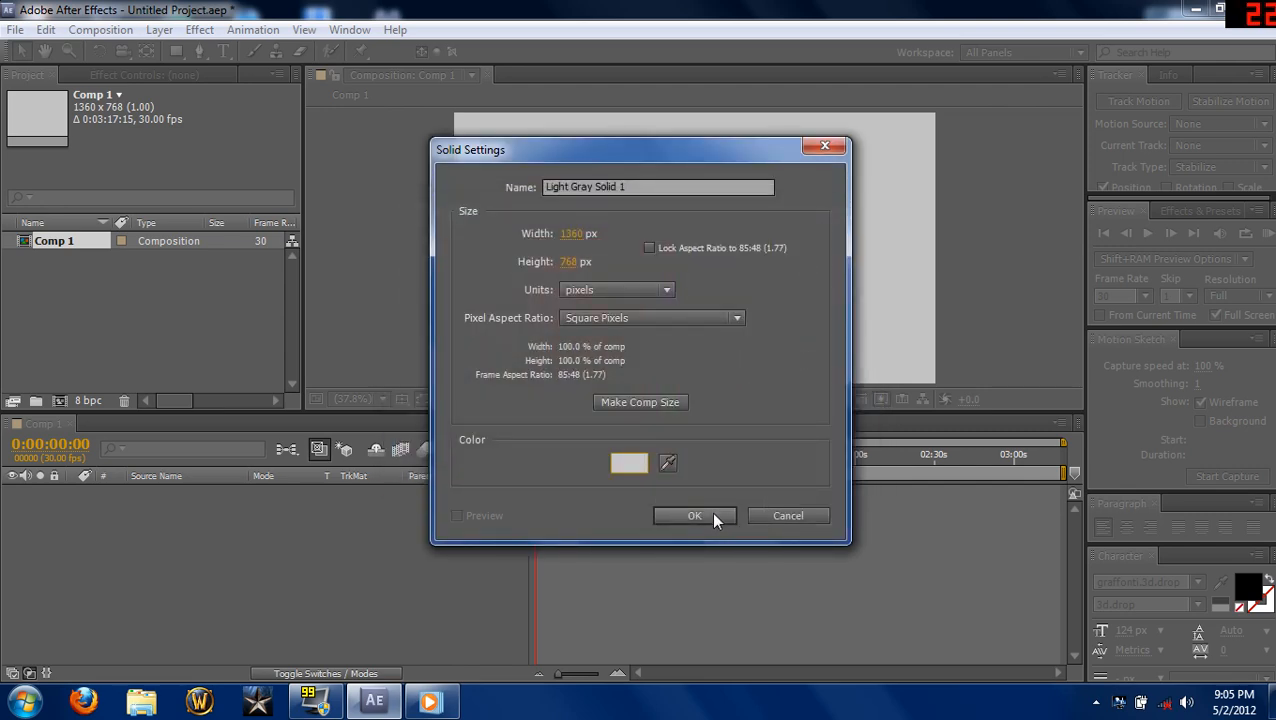
pyautogui.click(694, 516)
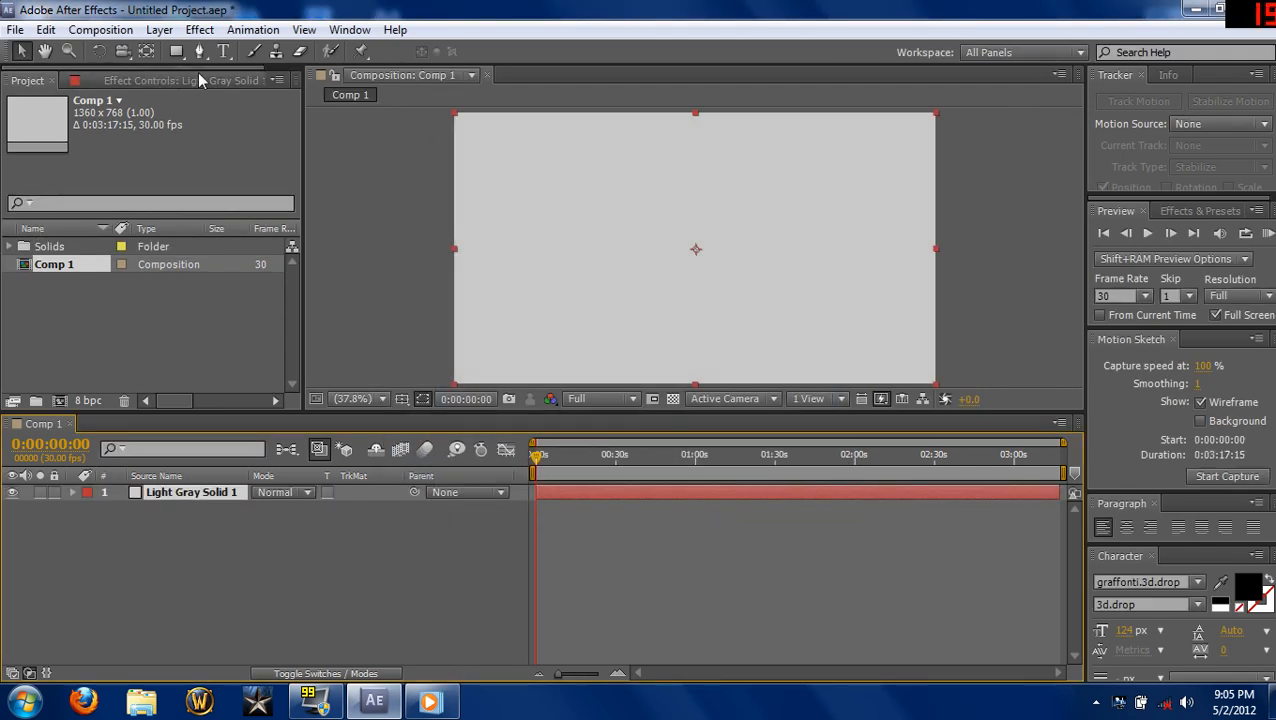
# Place the black graffiti G layer above Light Gray Solid 1
pyautogui.click(224, 52)
pyautogui.write('G')
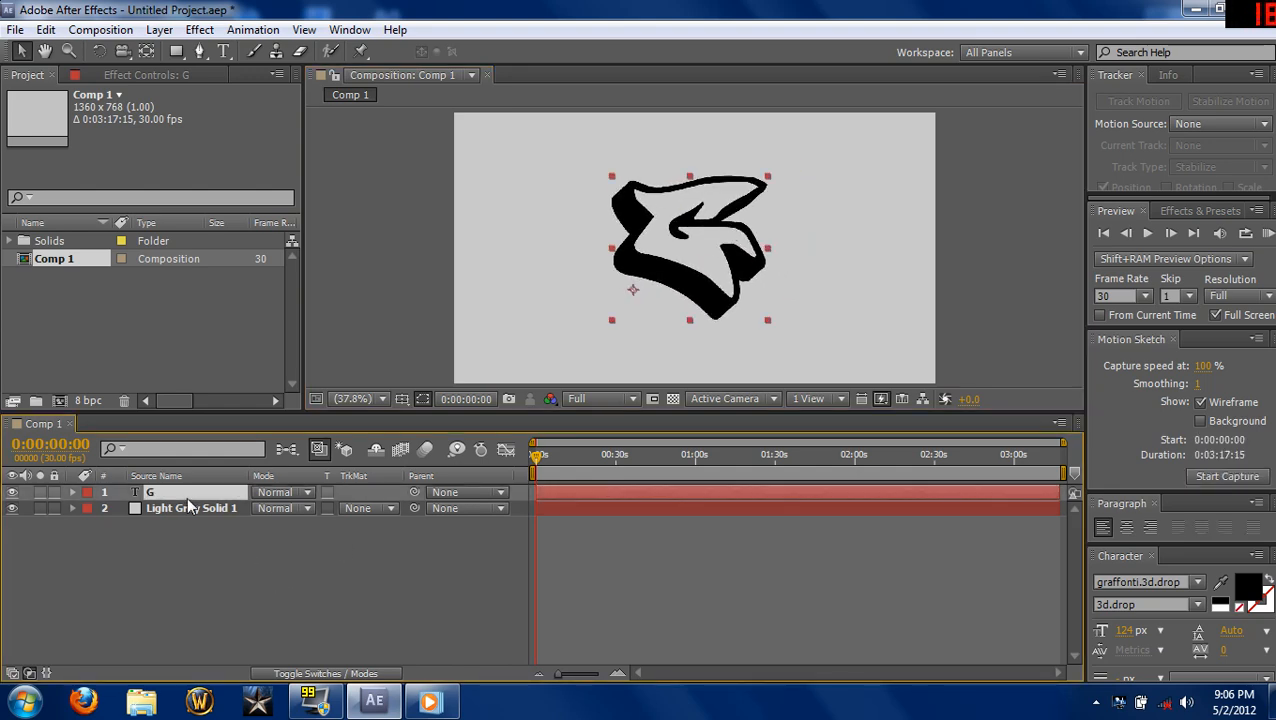
# Add an adjustment layer above the G and browse the Generate effects
pyautogui.click(160, 30)
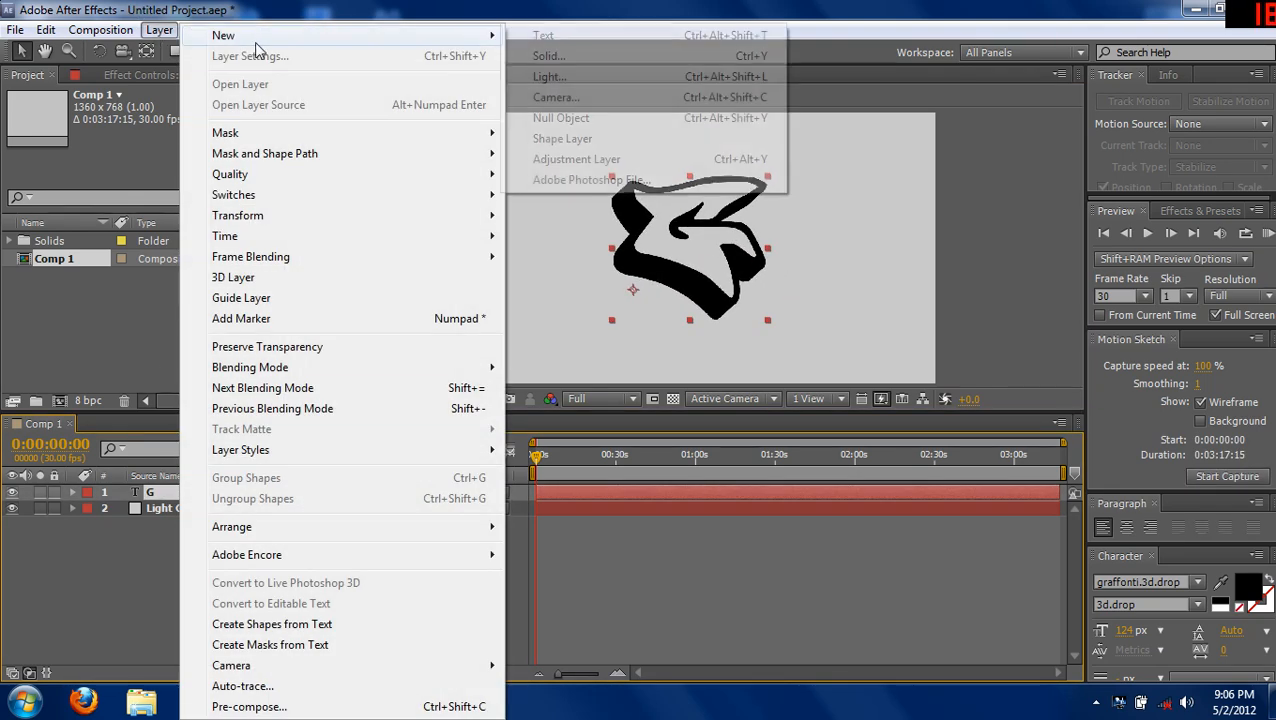
pyautogui.moveTo(576, 160)
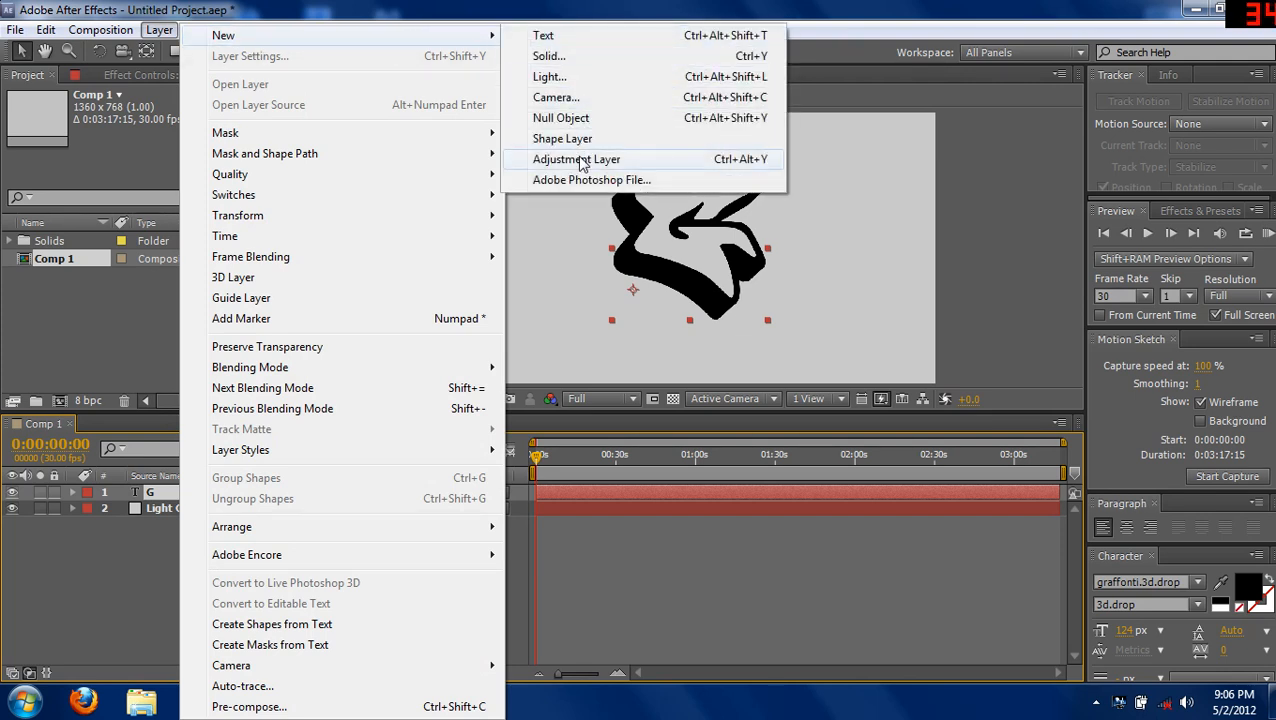
pyautogui.click(576, 160)
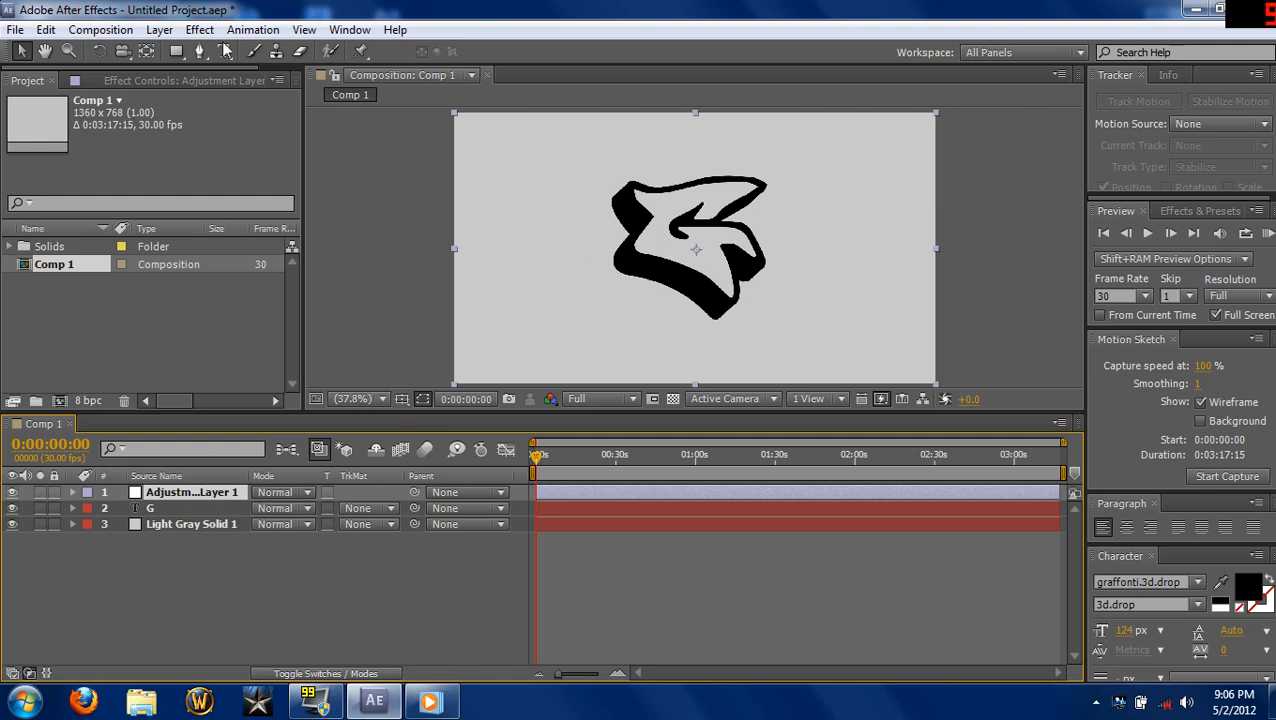
pyautogui.moveTo(200, 30)
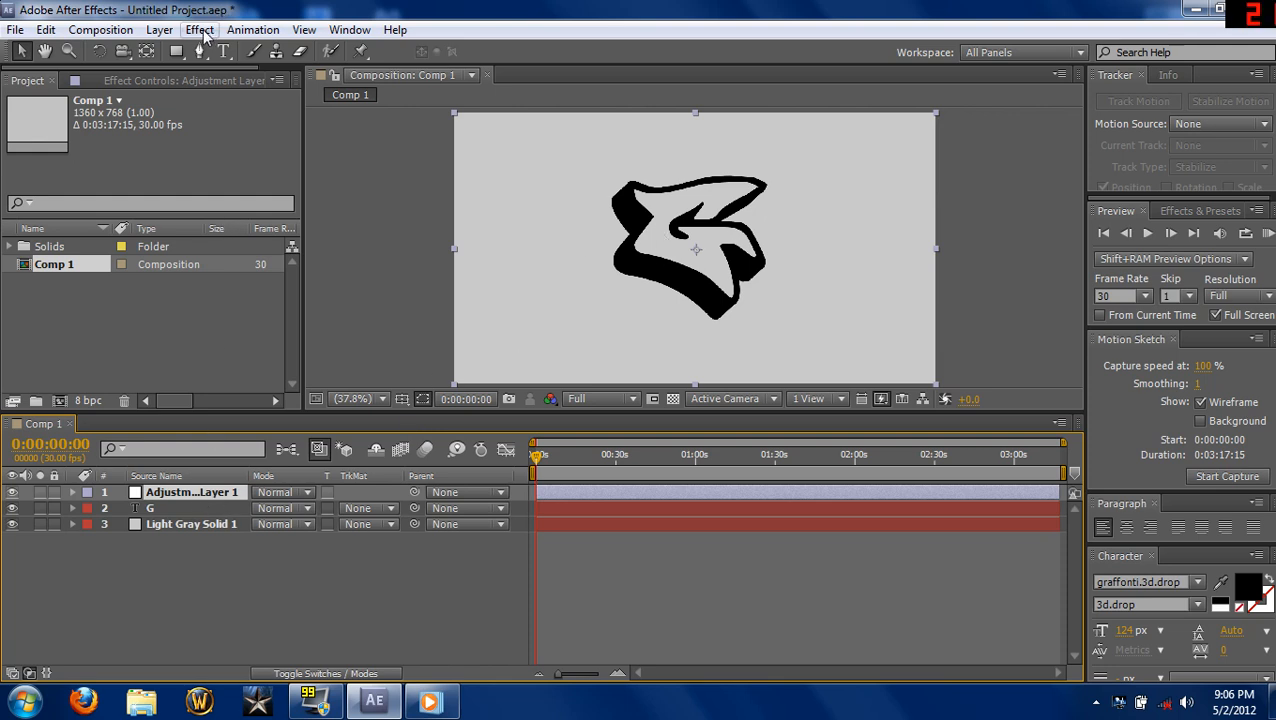
pyautogui.click(200, 30)
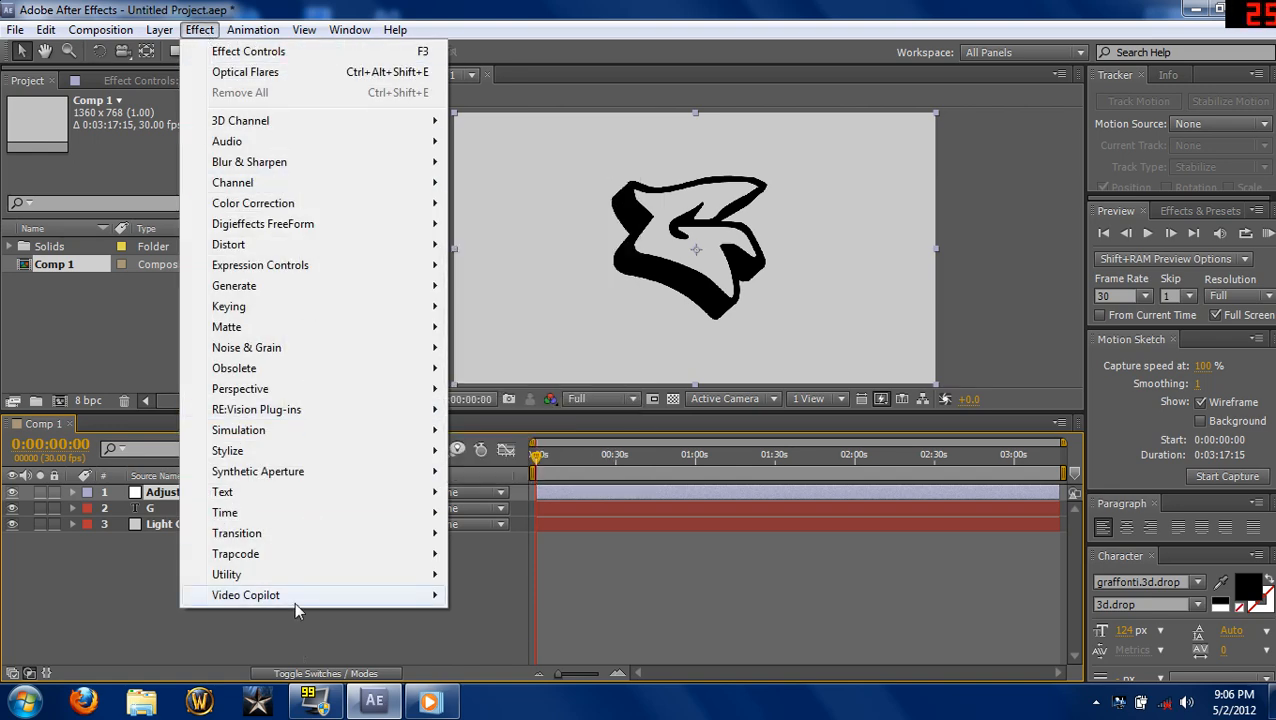
pyautogui.moveTo(330, 596)
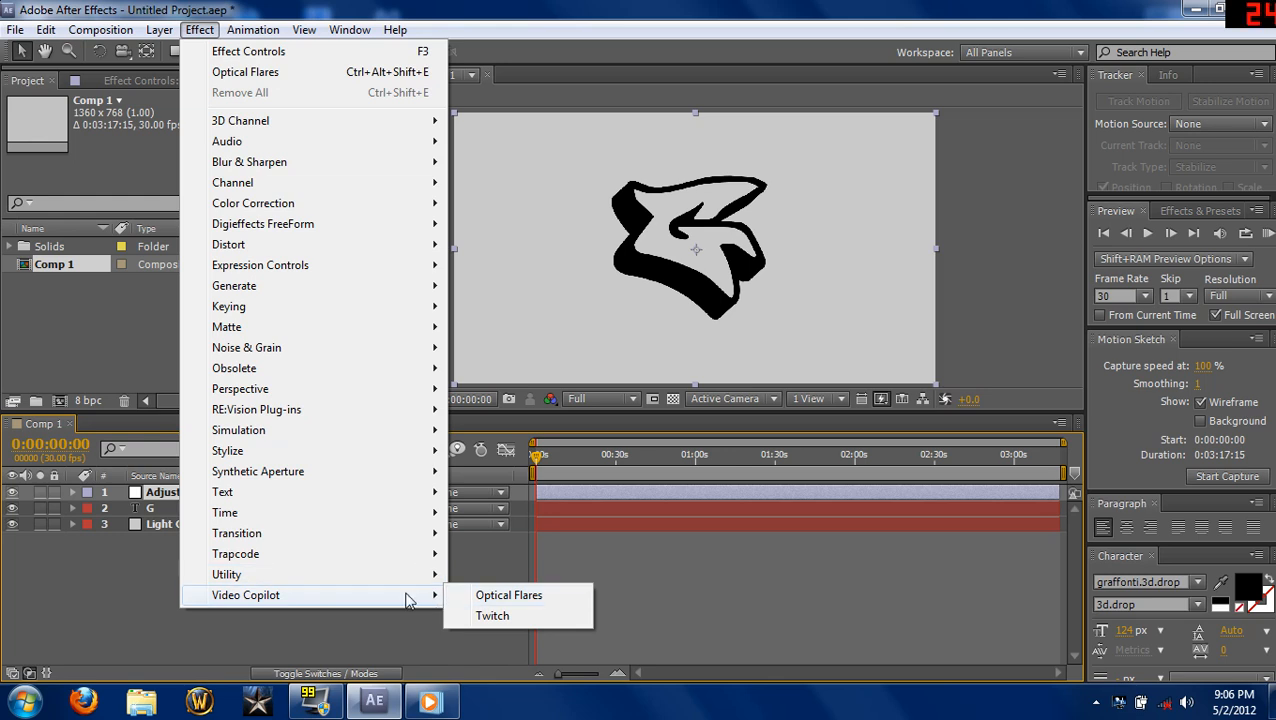
pyautogui.moveTo(380, 244)
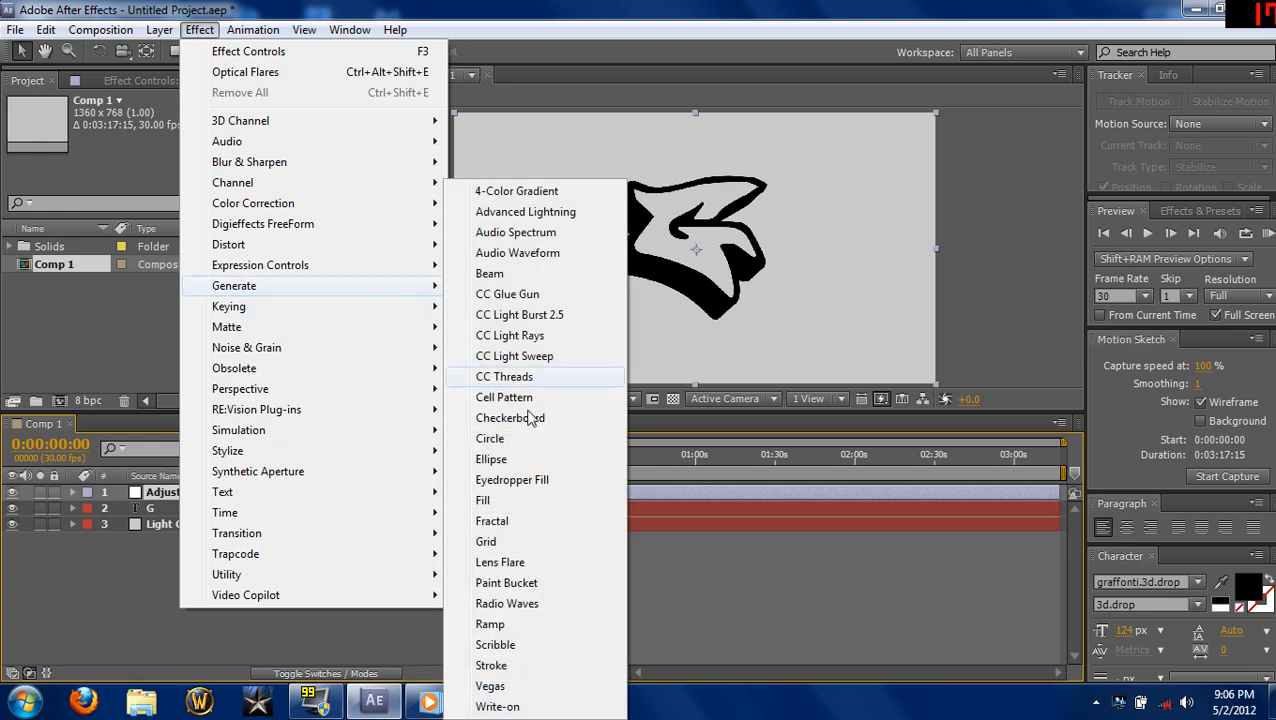
pyautogui.moveTo(536, 562)
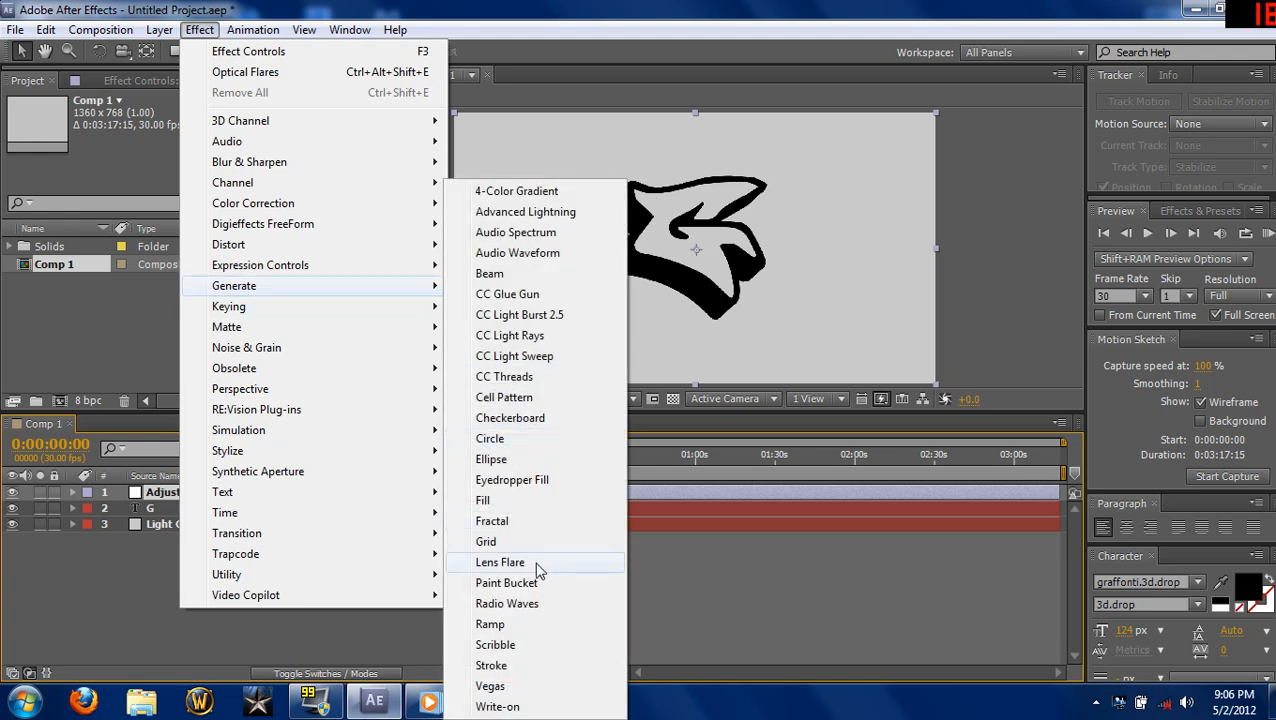
# Apply Lens Flare with a 105mm Prime lens at 118% brightness, centred over the letter's top
pyautogui.click(500, 560)
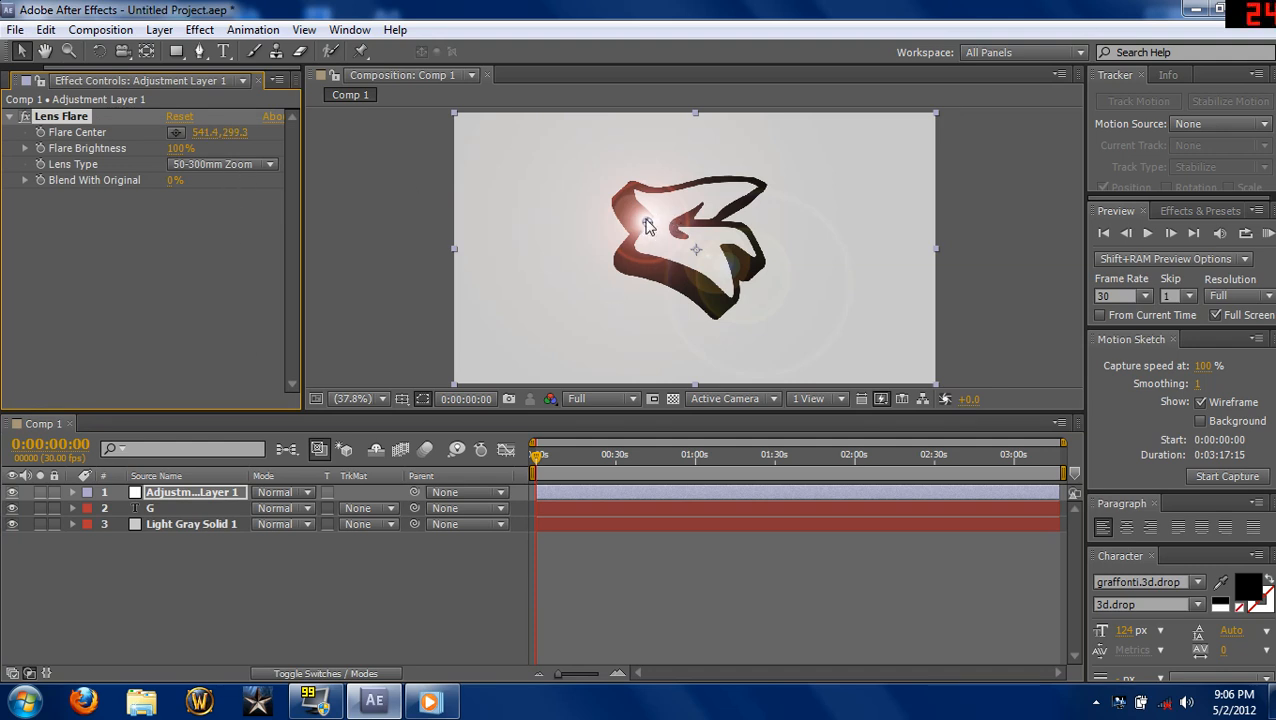
pyautogui.click(222, 164)
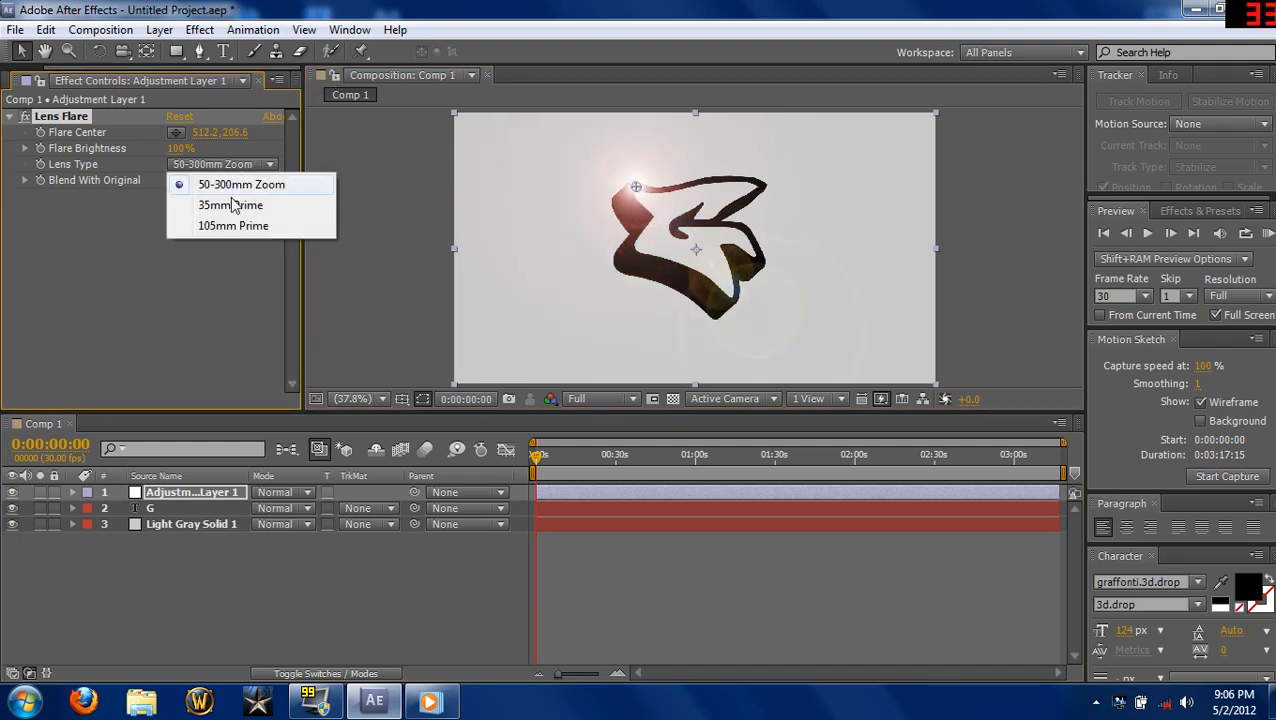
pyautogui.click(230, 204)
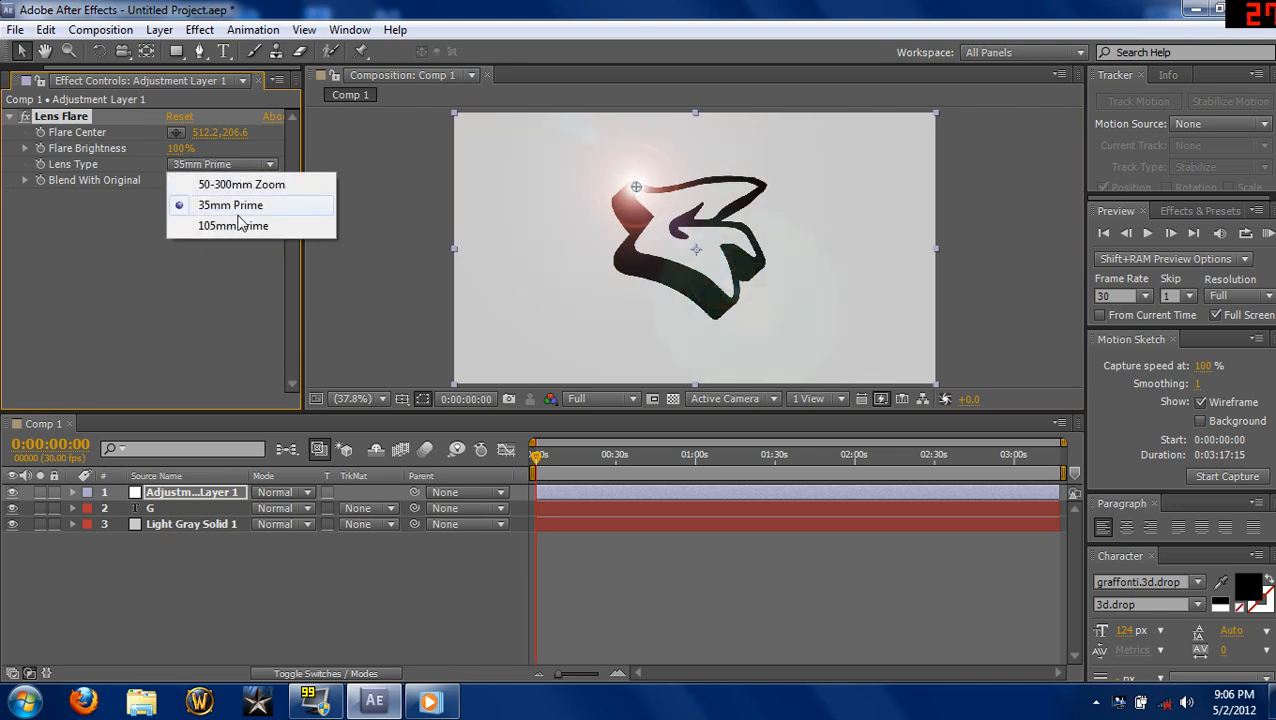
pyautogui.click(232, 224)
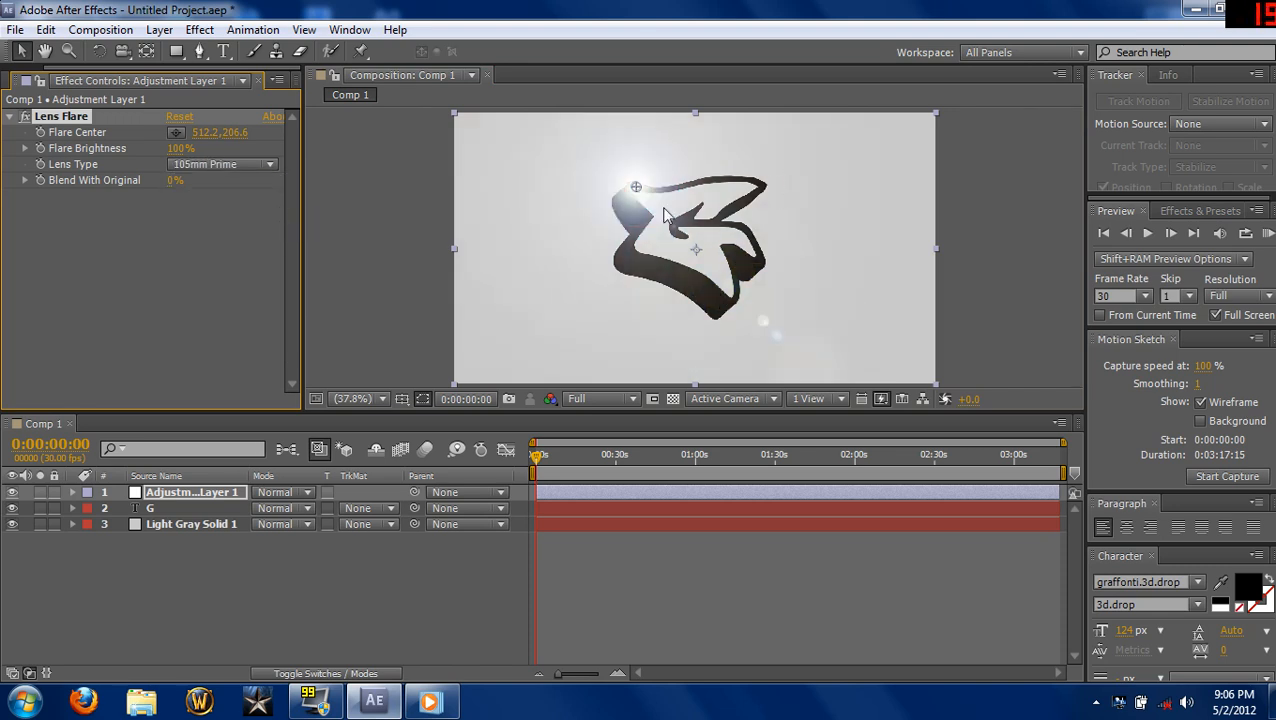
pyautogui.moveTo(620, 266)
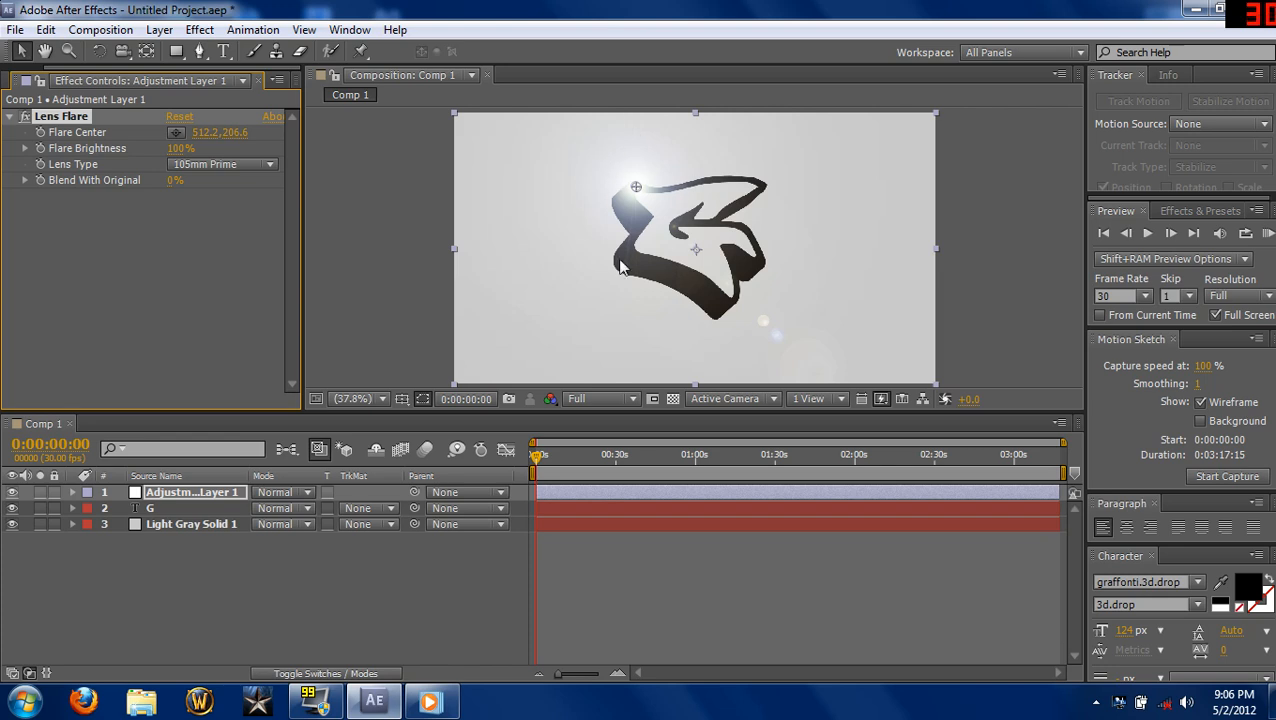
pyautogui.moveTo(270, 160)
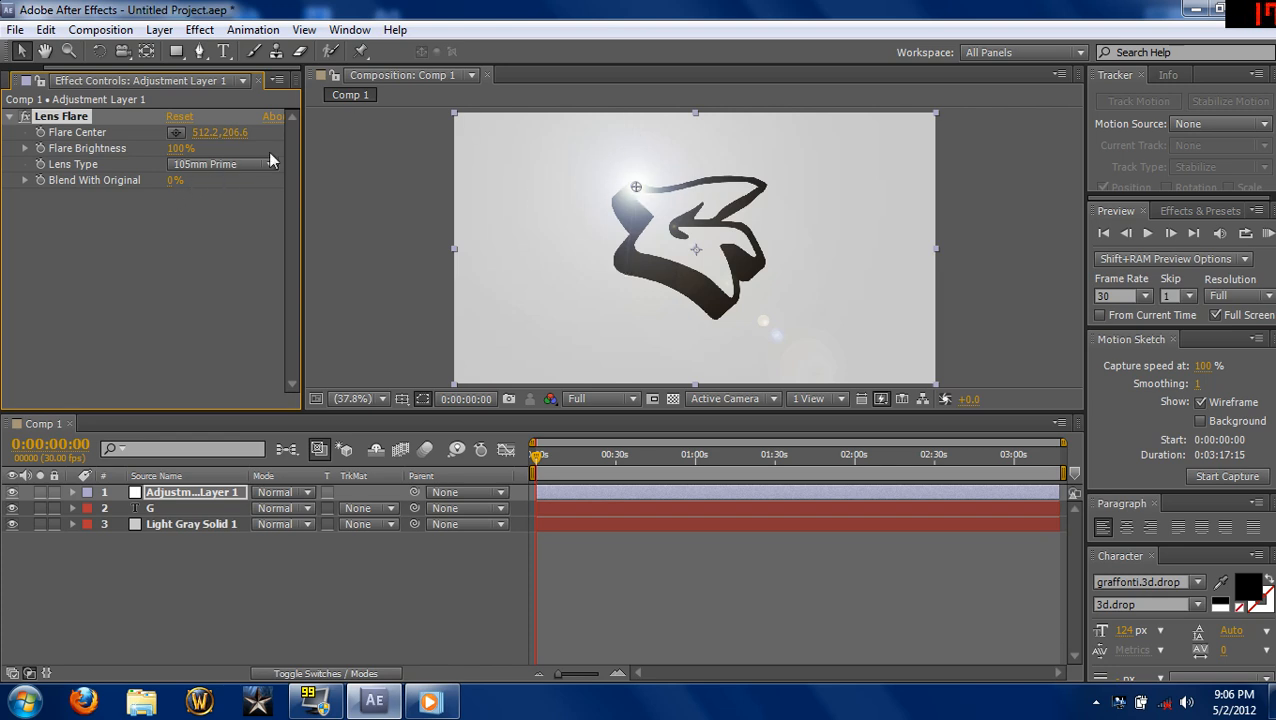
pyautogui.click(182, 148)
pyautogui.write('110')
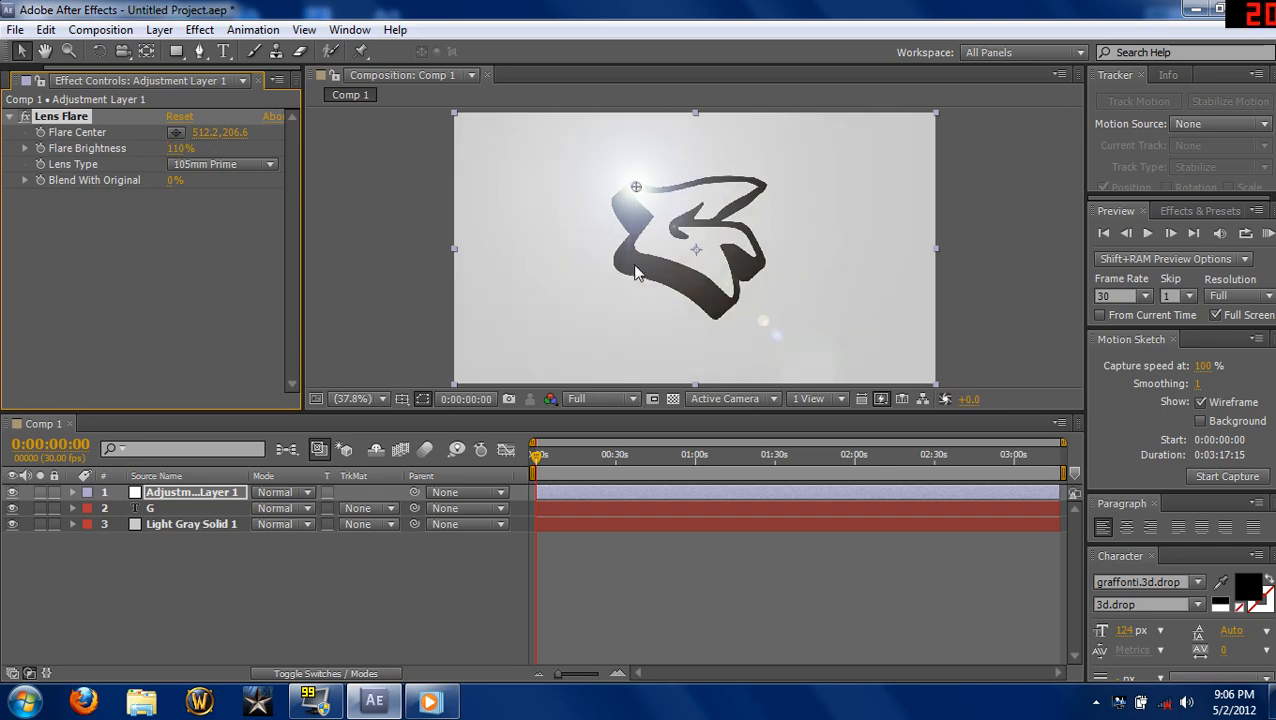
pyautogui.moveTo(636, 188); pyautogui.dragTo(622, 188)
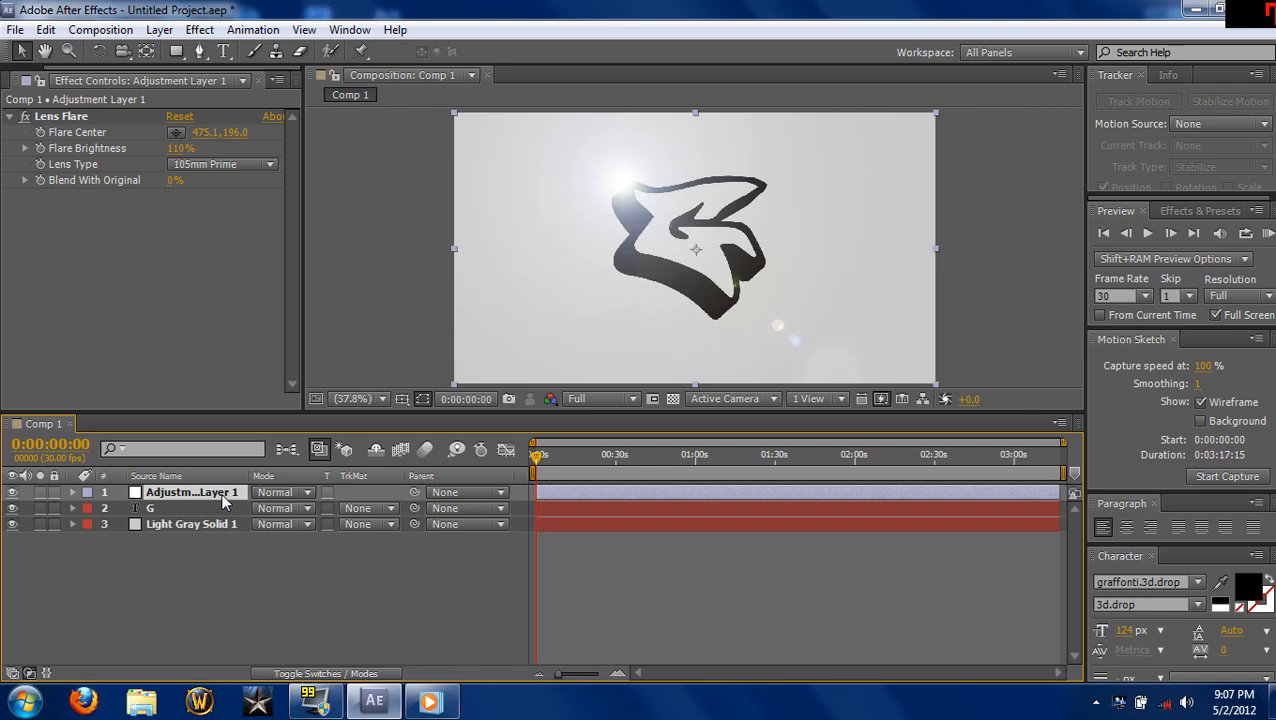
pyautogui.moveTo(88, 496)
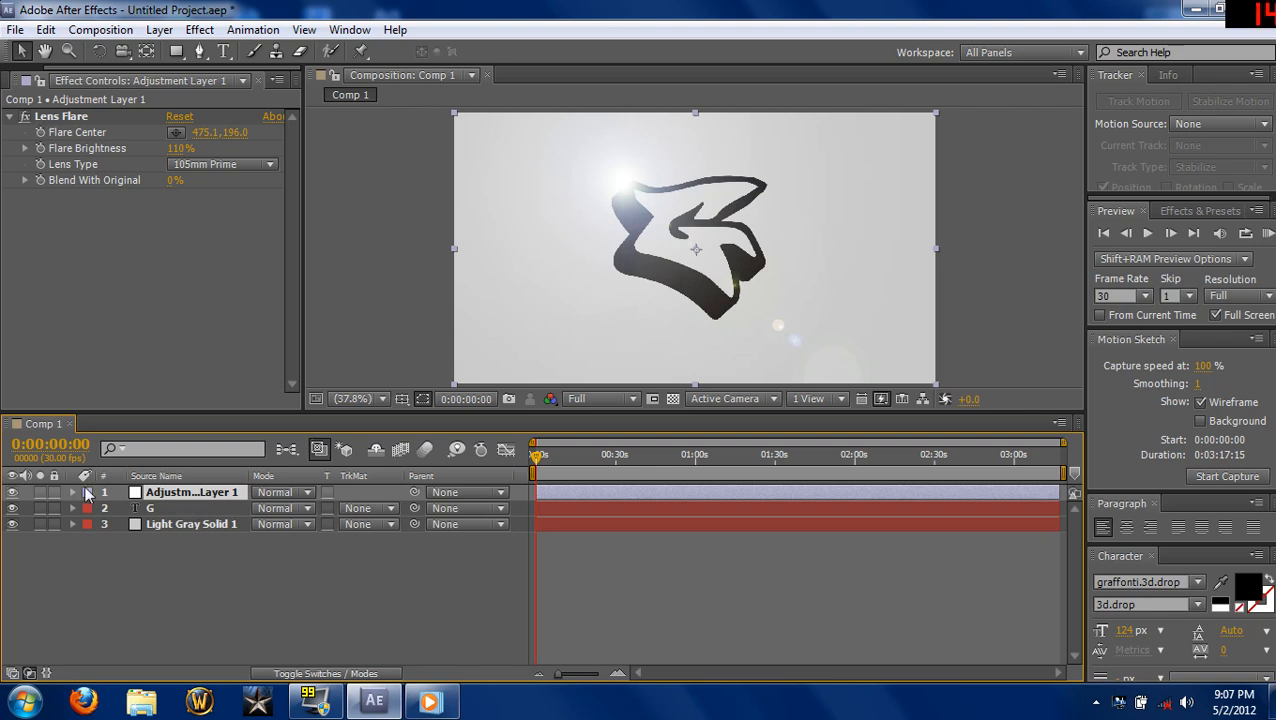
# Keyframe Flare Center from the letter's top right to its top centre by about ten seconds
pyautogui.click(72, 492)
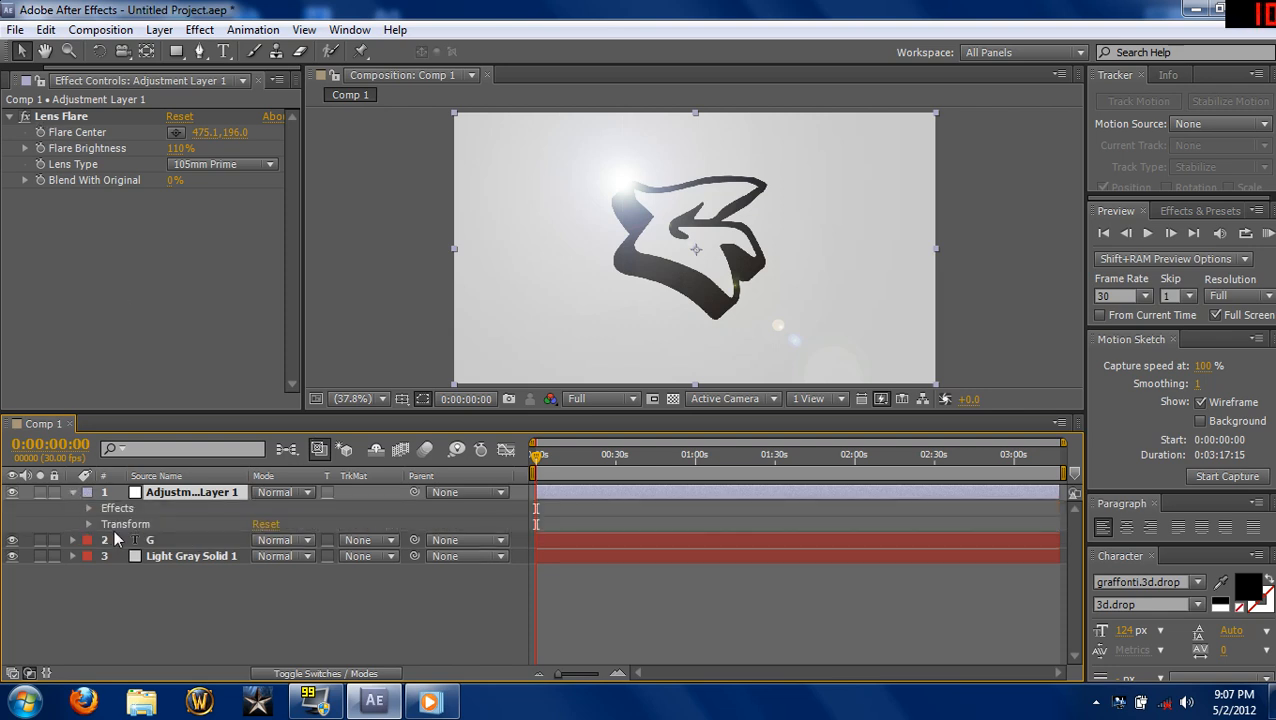
pyautogui.click(88, 508)
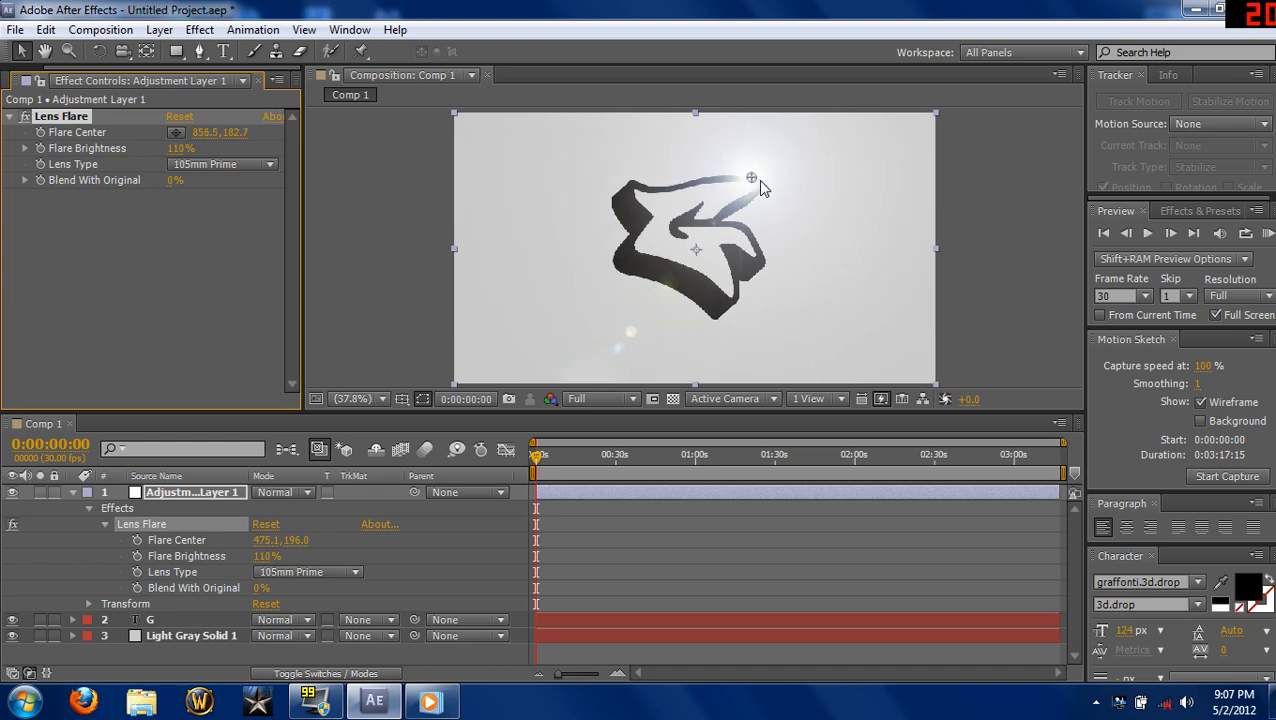
pyautogui.moveTo(752, 176); pyautogui.dragTo(764, 184)
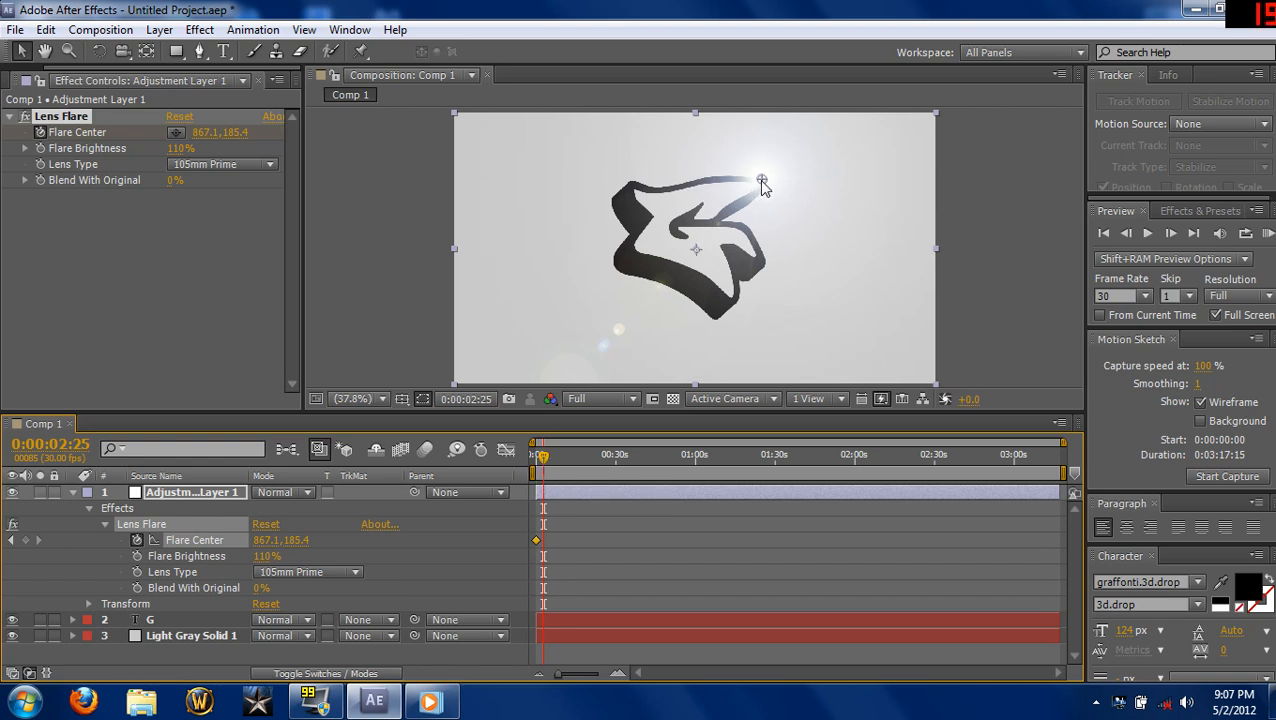
pyautogui.moveTo(762, 184); pyautogui.dragTo(684, 184)
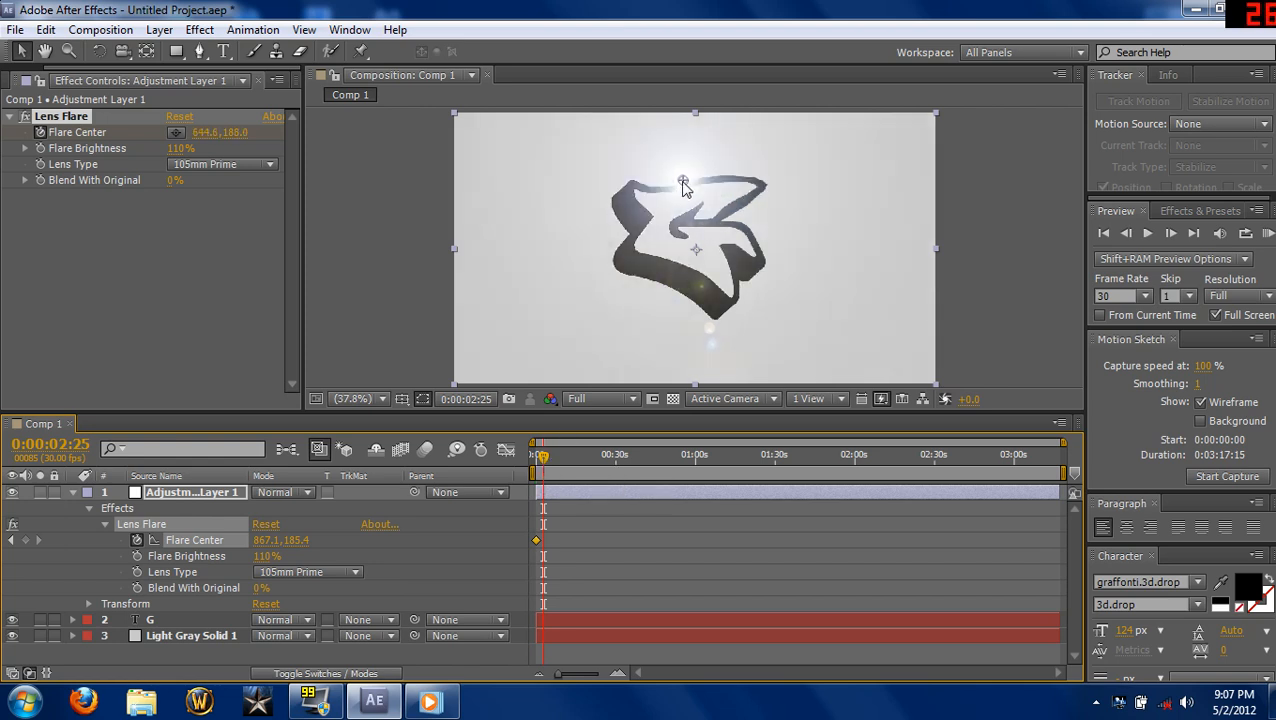
pyautogui.moveTo(684, 184); pyautogui.dragTo(628, 184)
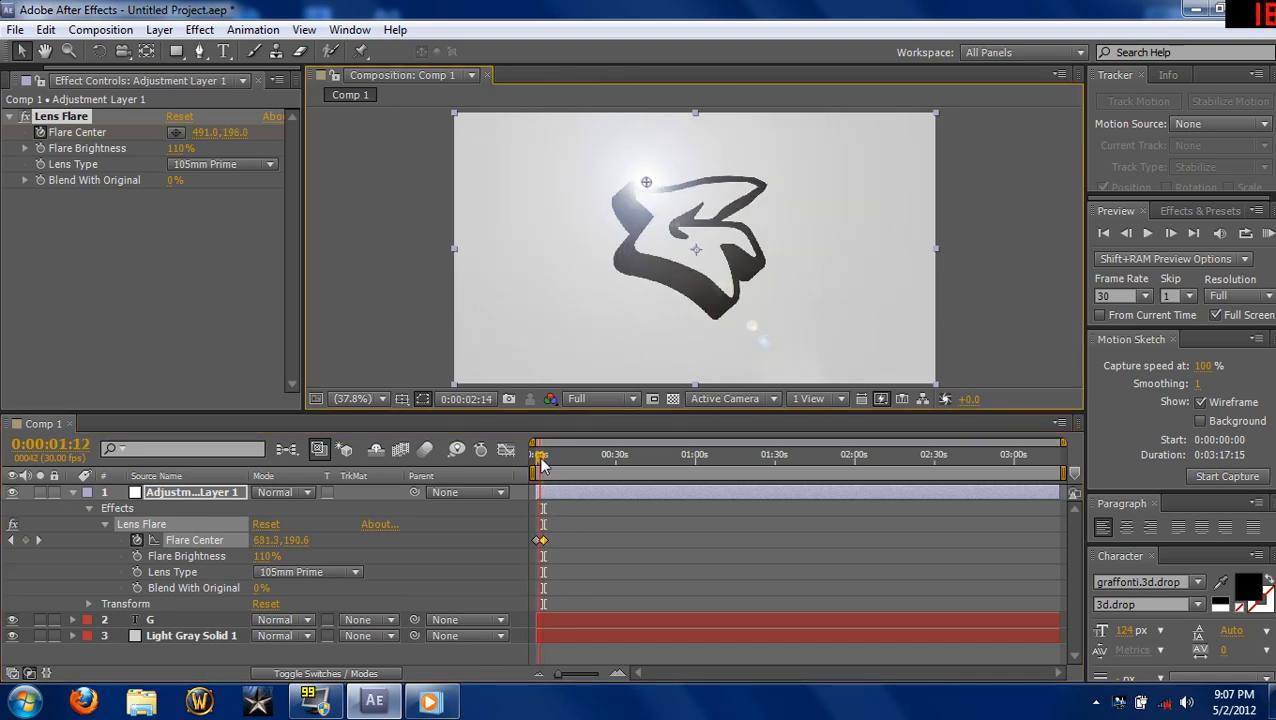
pyautogui.moveTo(538, 460); pyautogui.dragTo(544, 460)
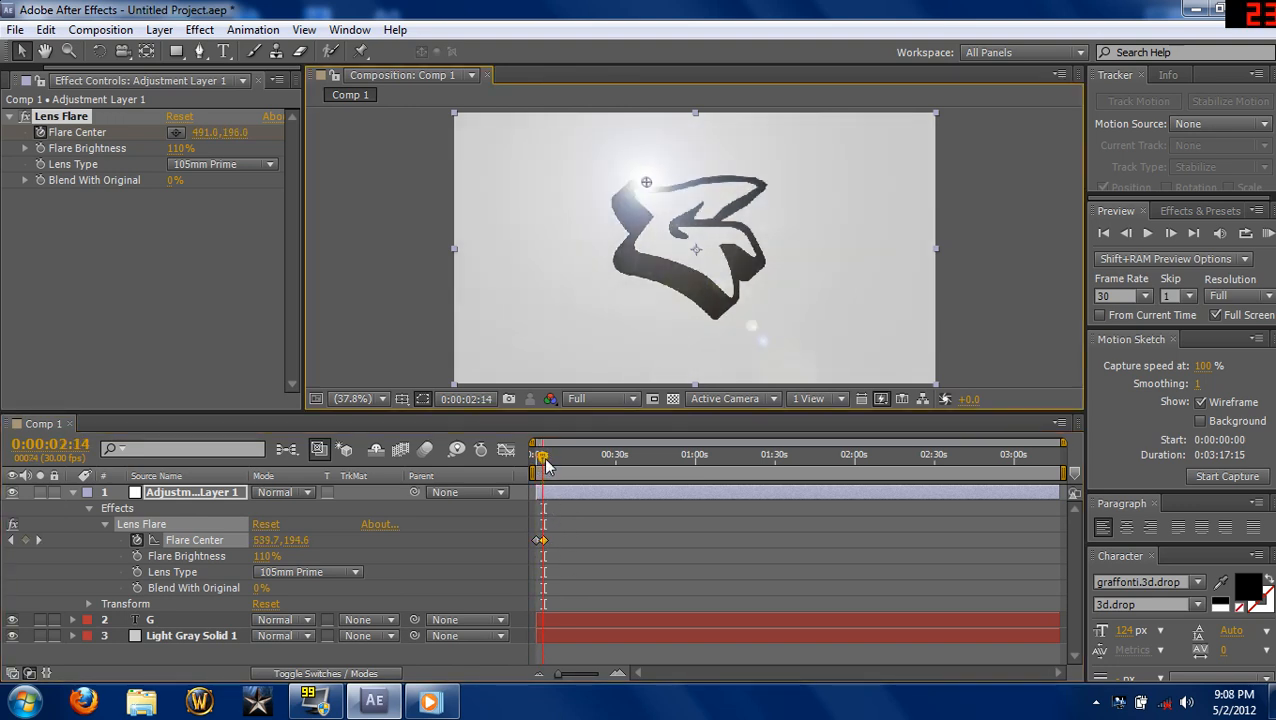
pyautogui.moveTo(544, 460); pyautogui.dragTo(538, 460)
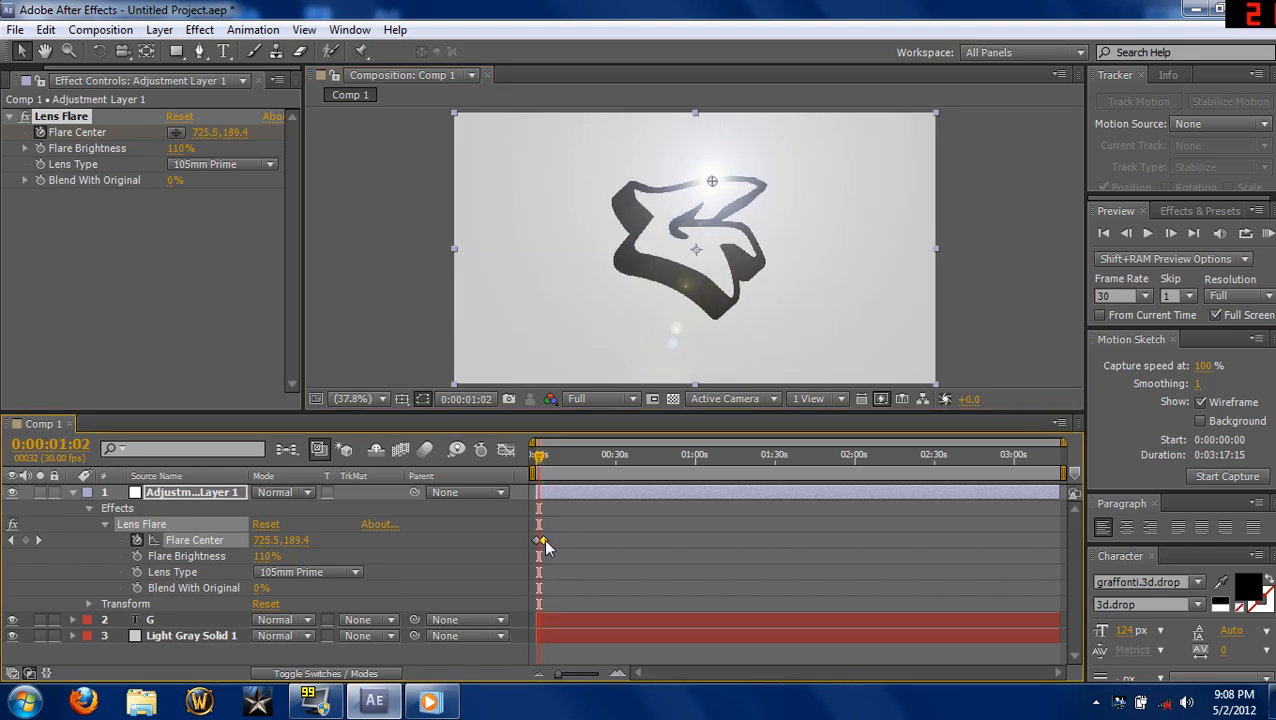
pyautogui.moveTo(712, 180); pyautogui.dragTo(748, 180)
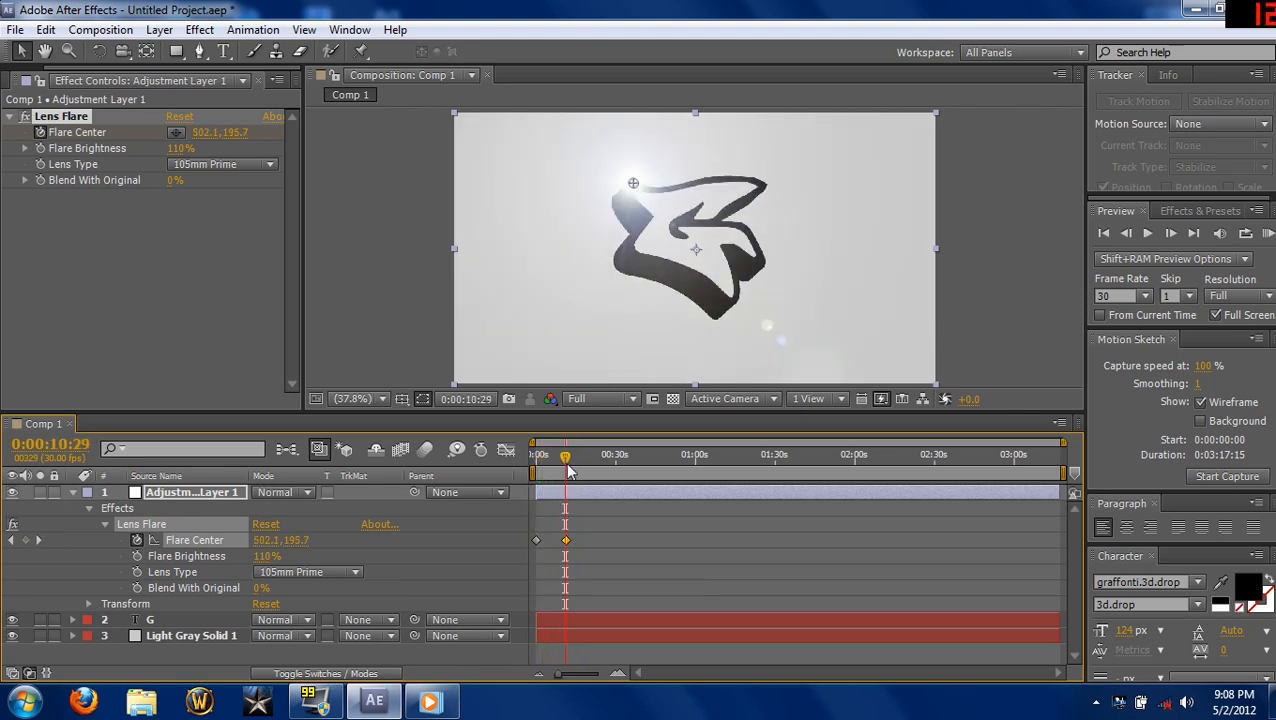
pyautogui.moveTo(564, 456)
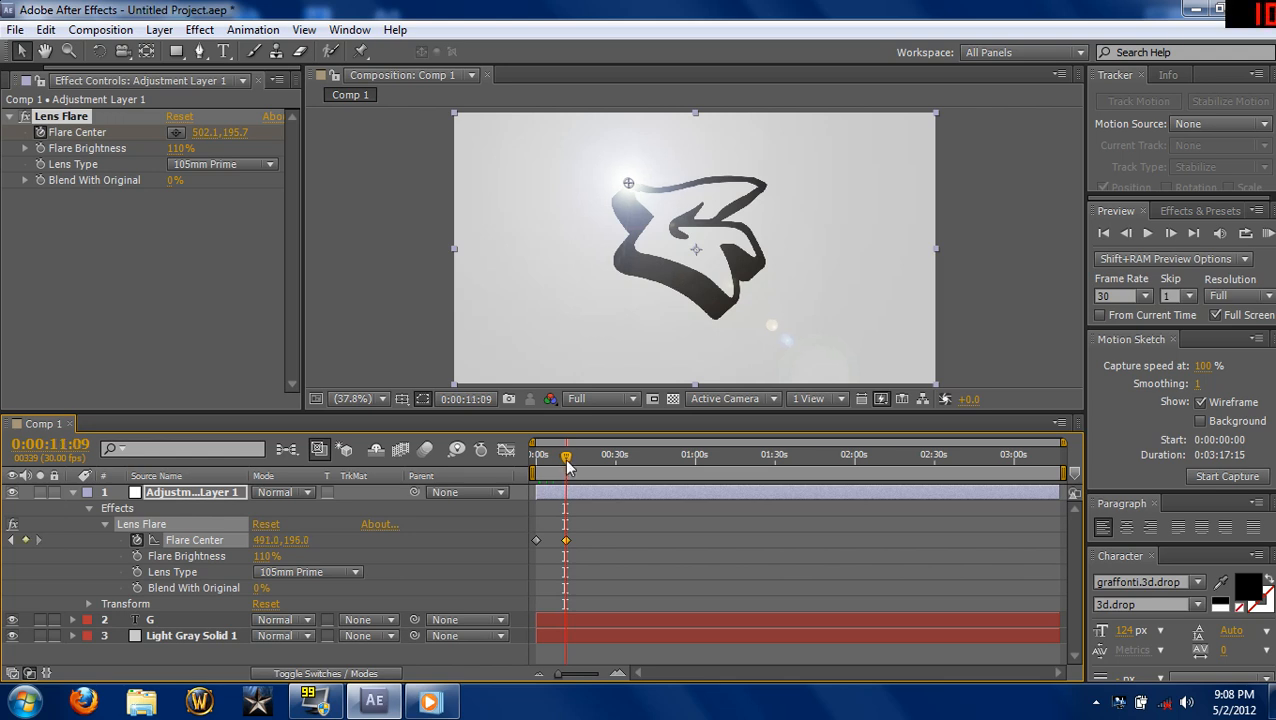
pyautogui.moveTo(568, 456)
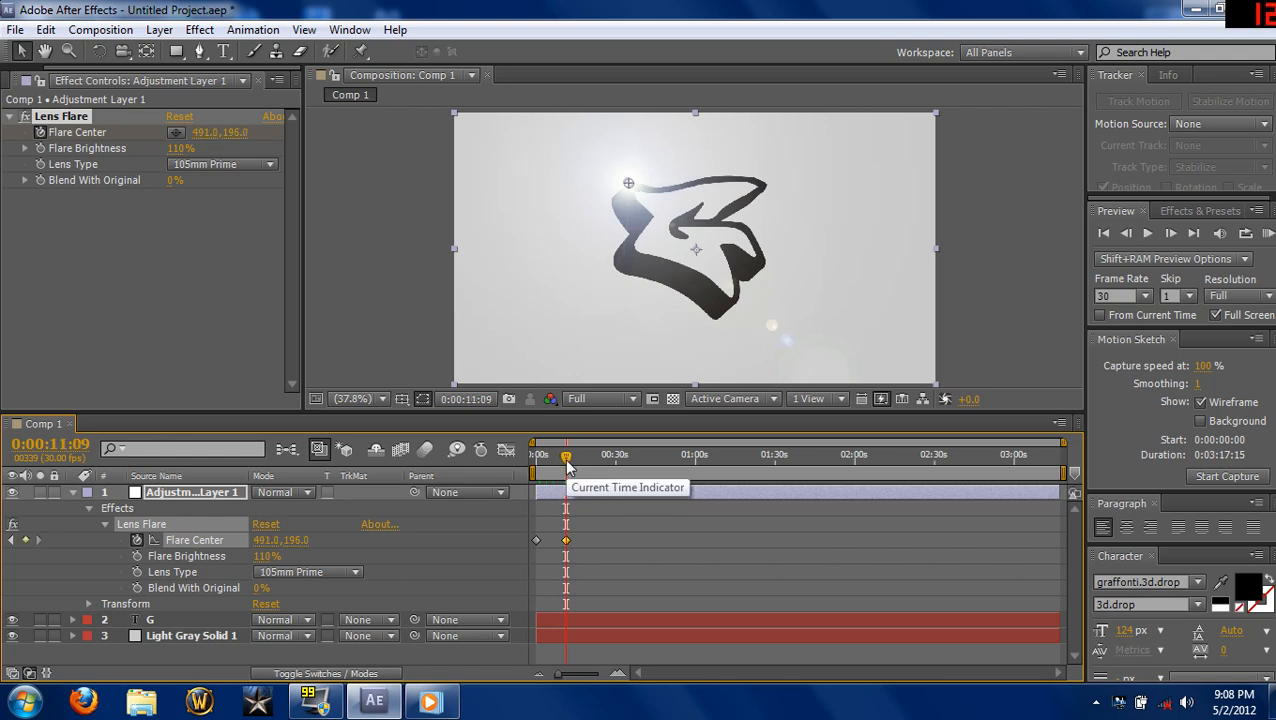
# Keyframe the flare into the middle of the letter around fifteen to twenty seconds
pyautogui.moveTo(566, 456); pyautogui.dragTo(576, 456)
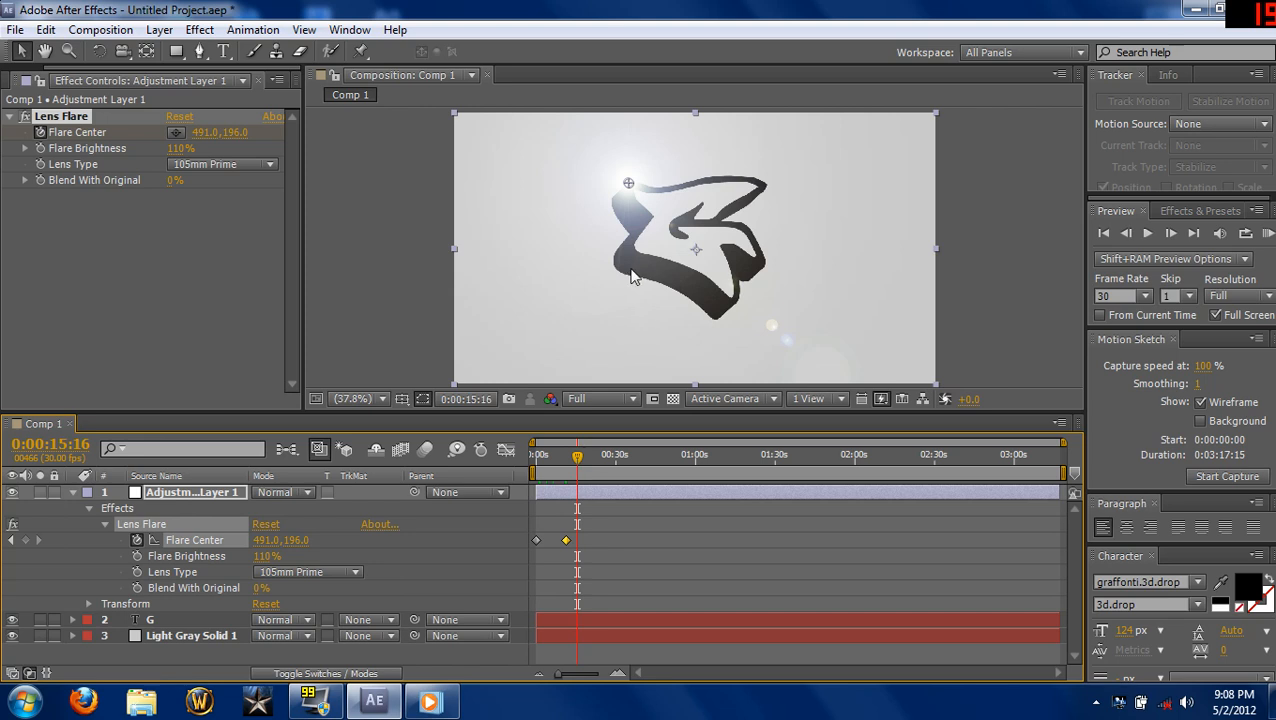
pyautogui.moveTo(628, 184); pyautogui.dragTo(652, 190)
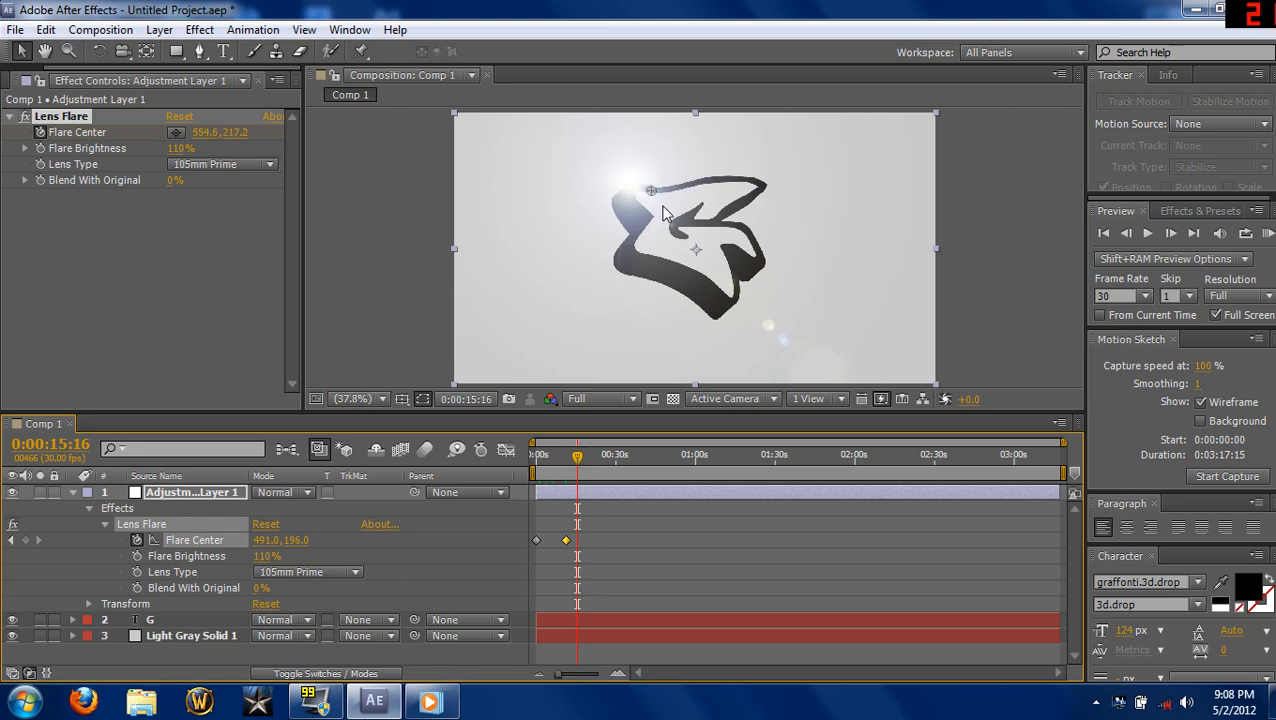
pyautogui.moveTo(652, 190); pyautogui.dragTo(690, 222)
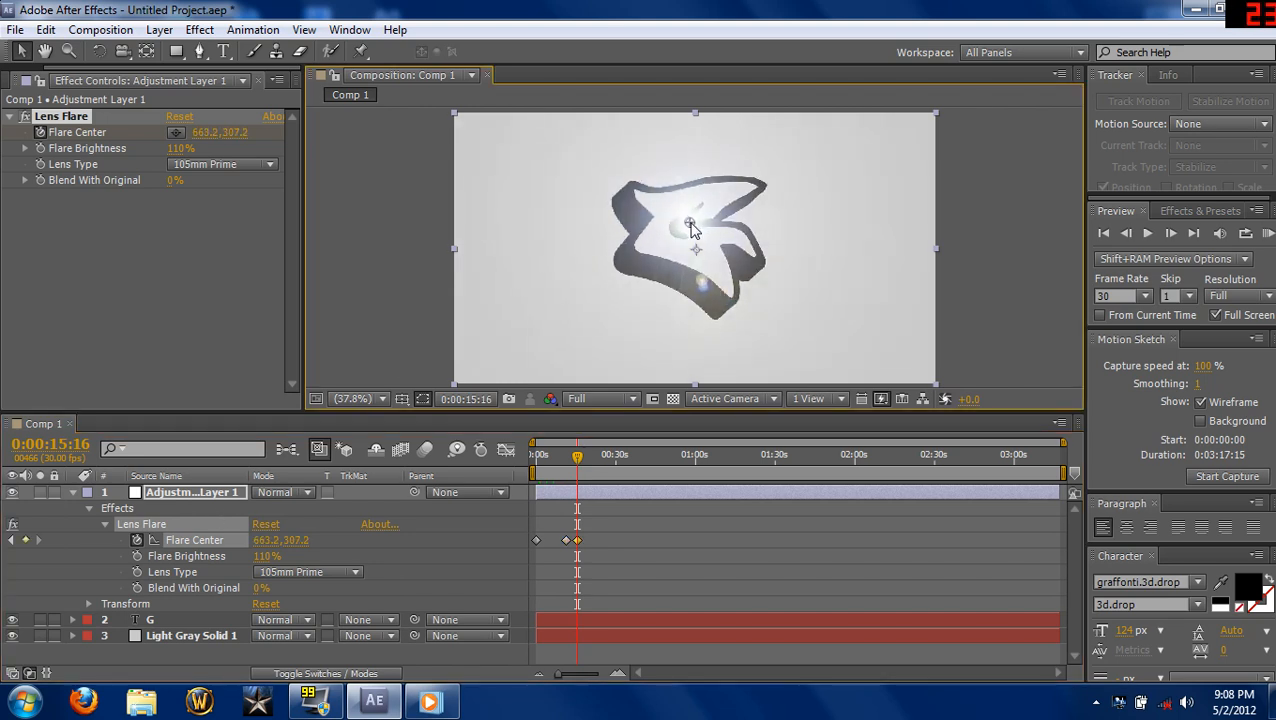
pyautogui.moveTo(578, 468)
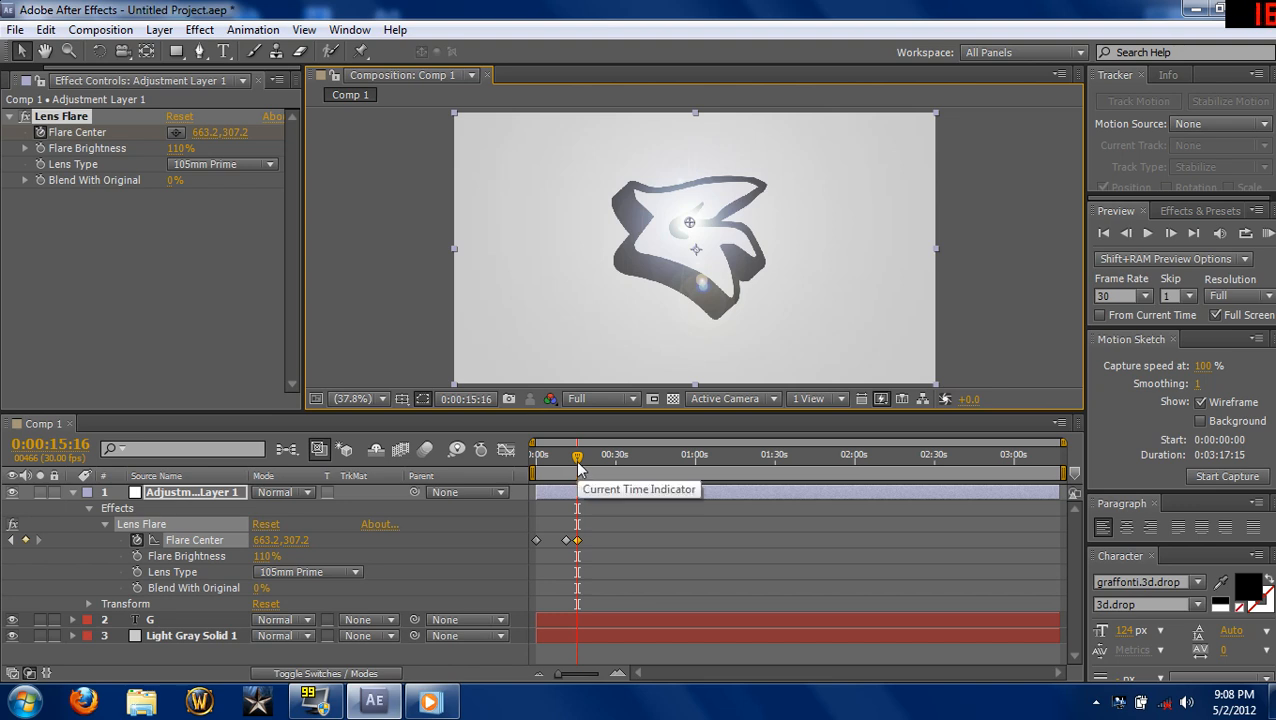
pyautogui.moveTo(576, 456); pyautogui.dragTo(588, 456)
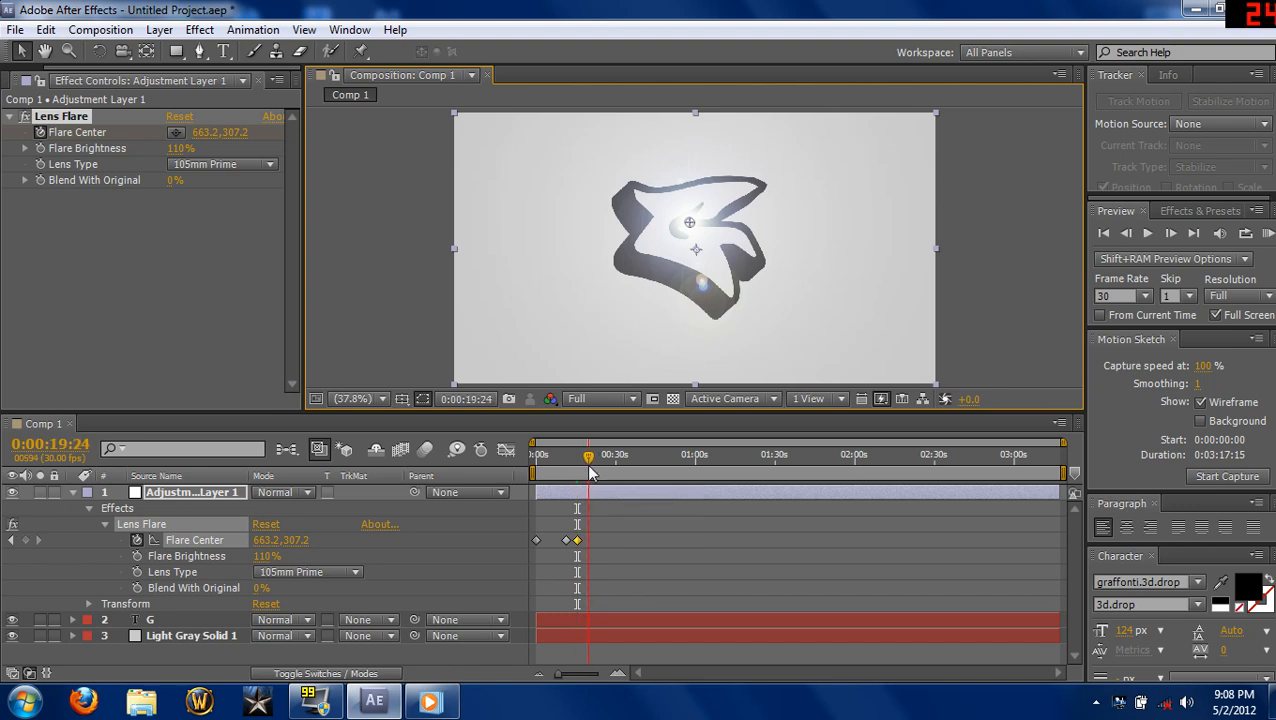
pyautogui.moveTo(588, 464)
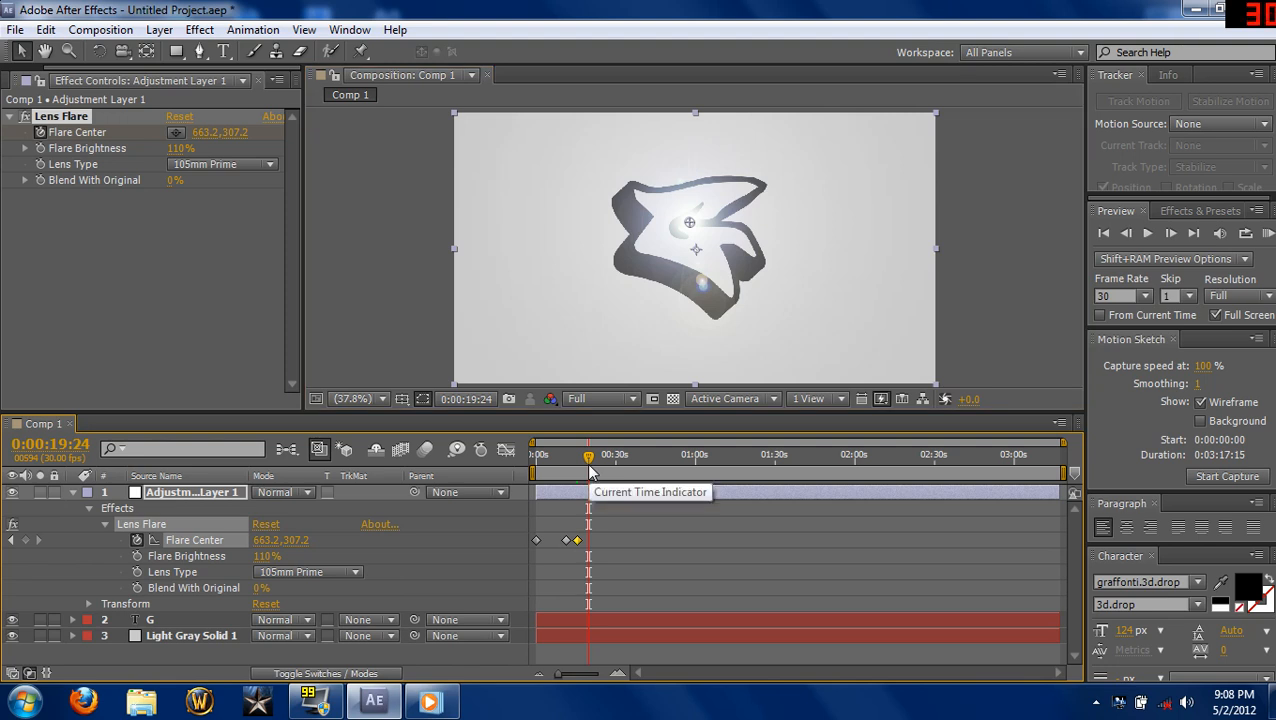
pyautogui.moveTo(616, 396)
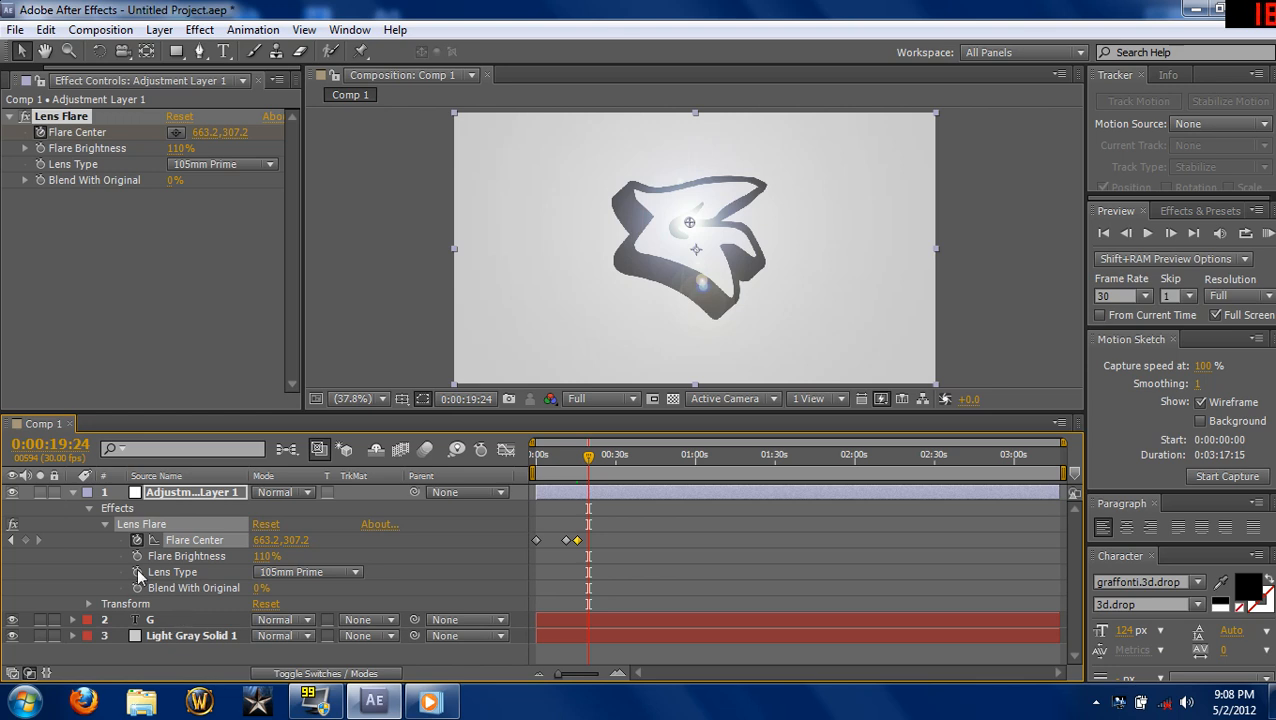
pyautogui.moveTo(138, 572)
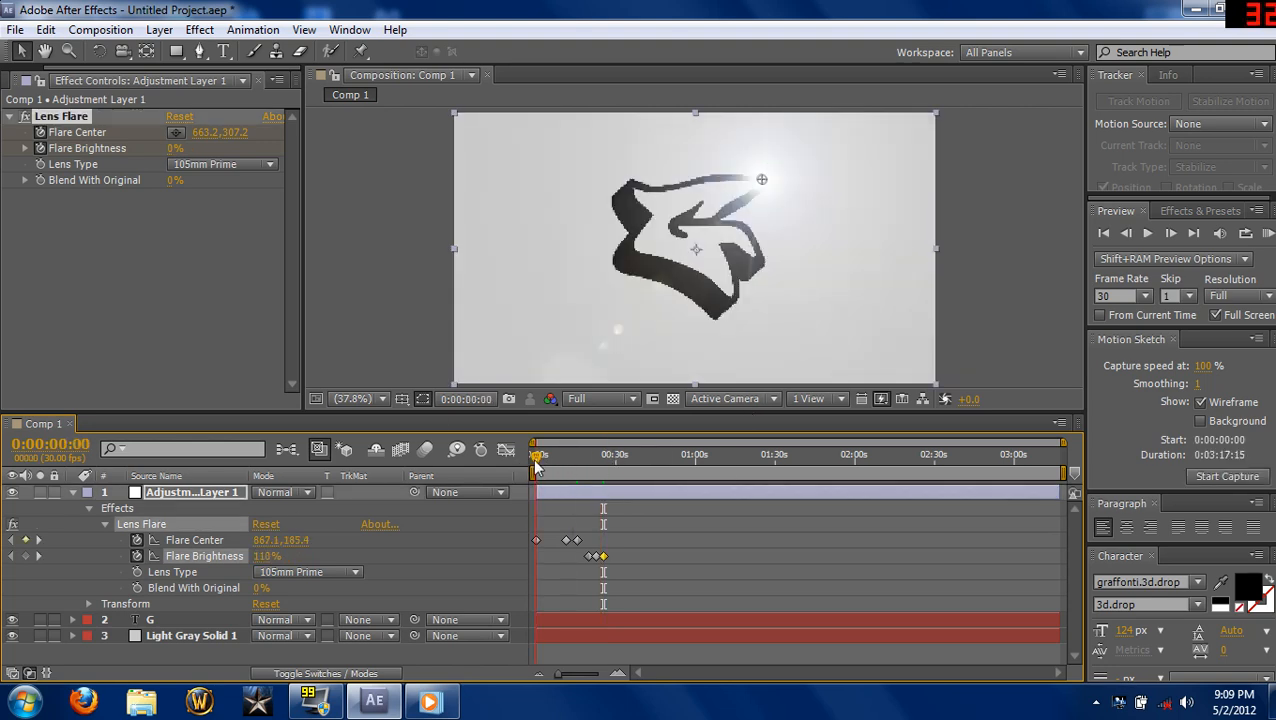
# Keyframe Flare Brightness rising to about 238% then fading, returning to the first frame
pyautogui.moveTo(538, 456); pyautogui.dragTo(580, 456)
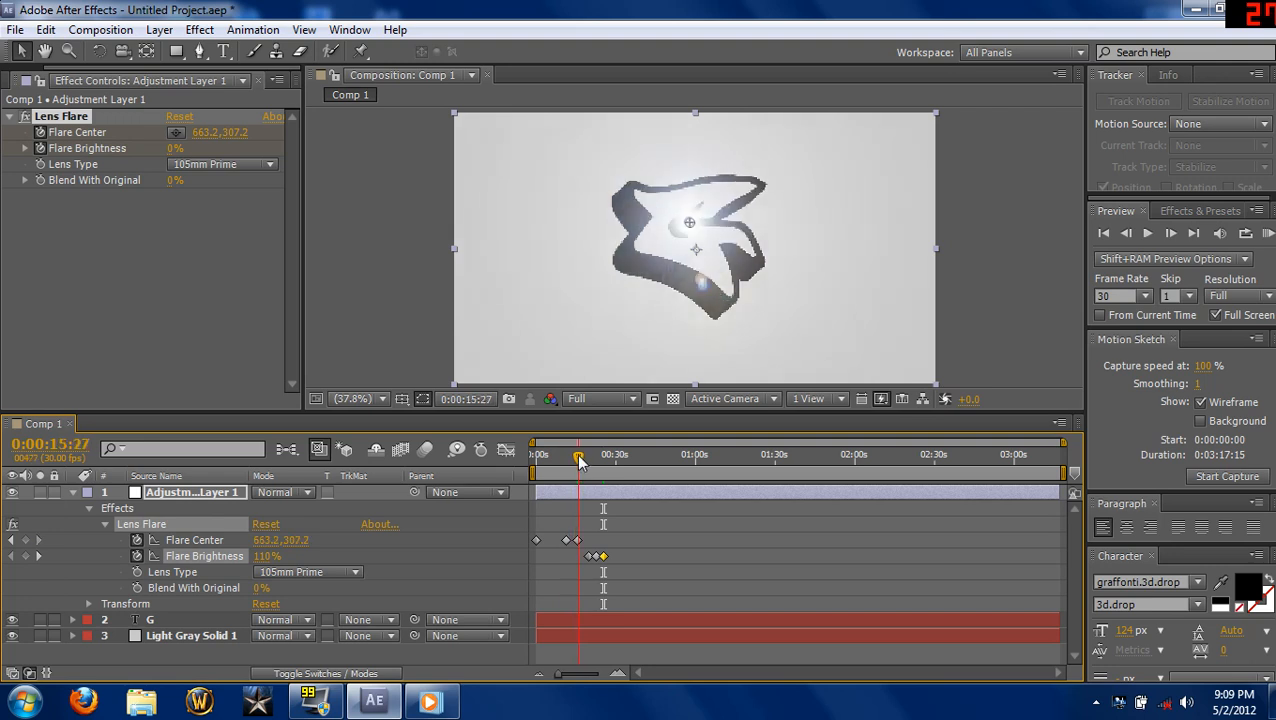
pyautogui.moveTo(580, 456); pyautogui.dragTo(610, 456)
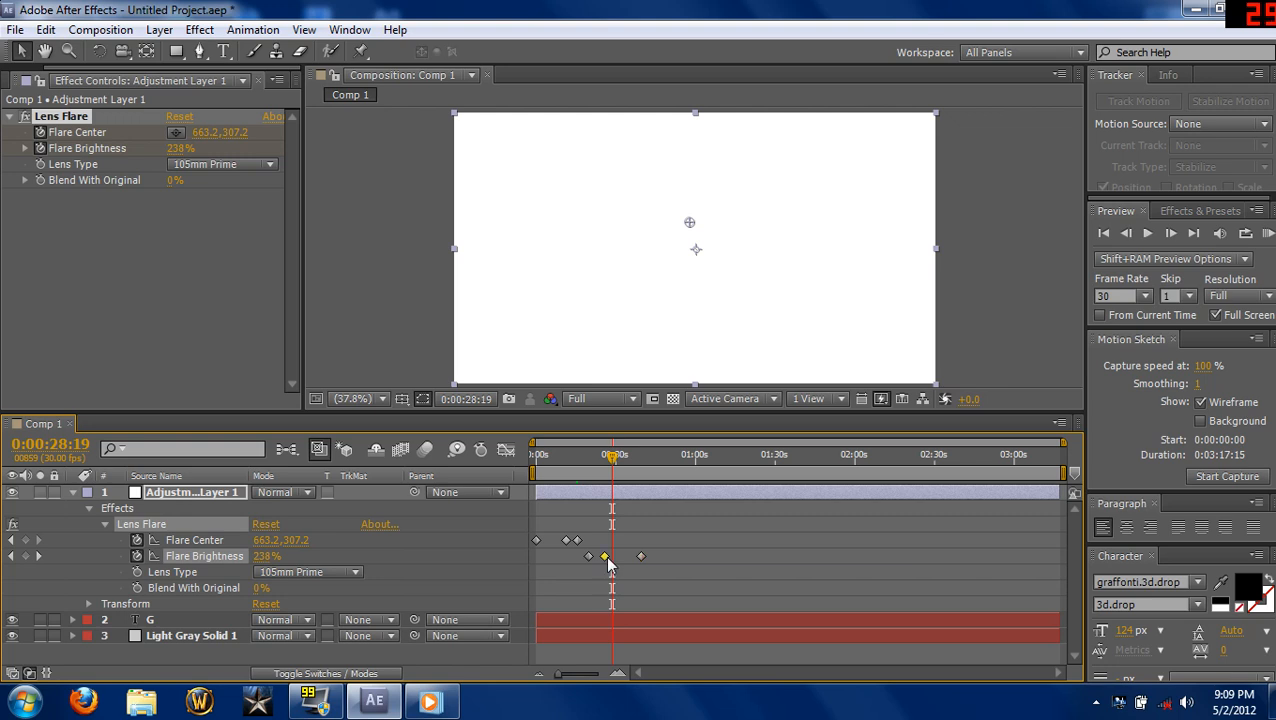
pyautogui.moveTo(604, 556); pyautogui.dragTo(580, 540)
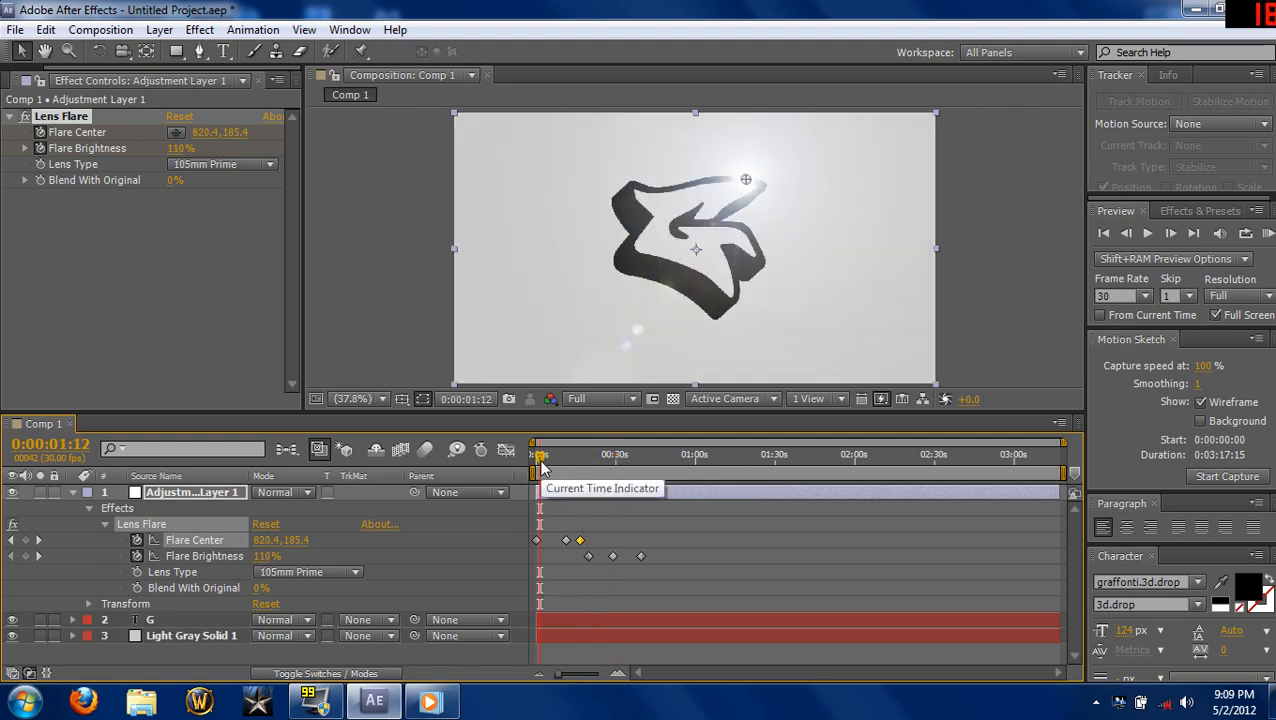
pyautogui.moveTo(544, 454); pyautogui.dragTo(536, 454)
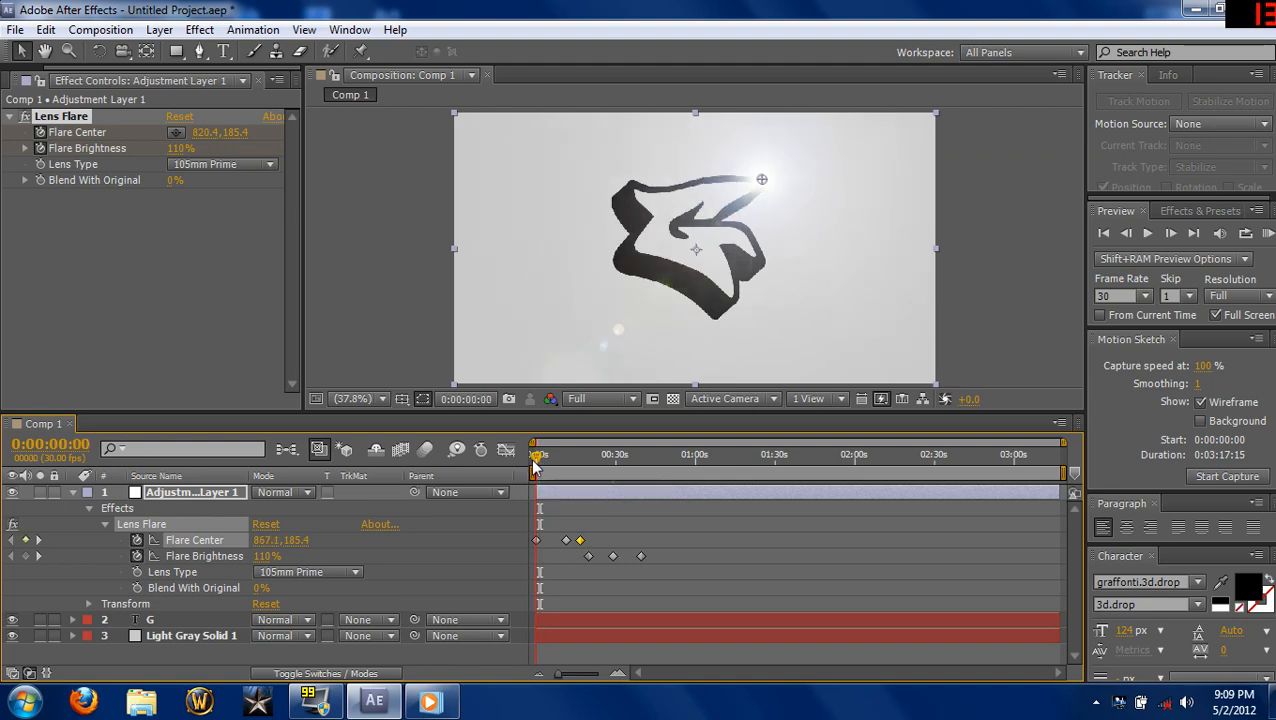
# Create Comp 2 and preview the Zombie Gameplay composition's footage partway through
pyautogui.click(100, 30)
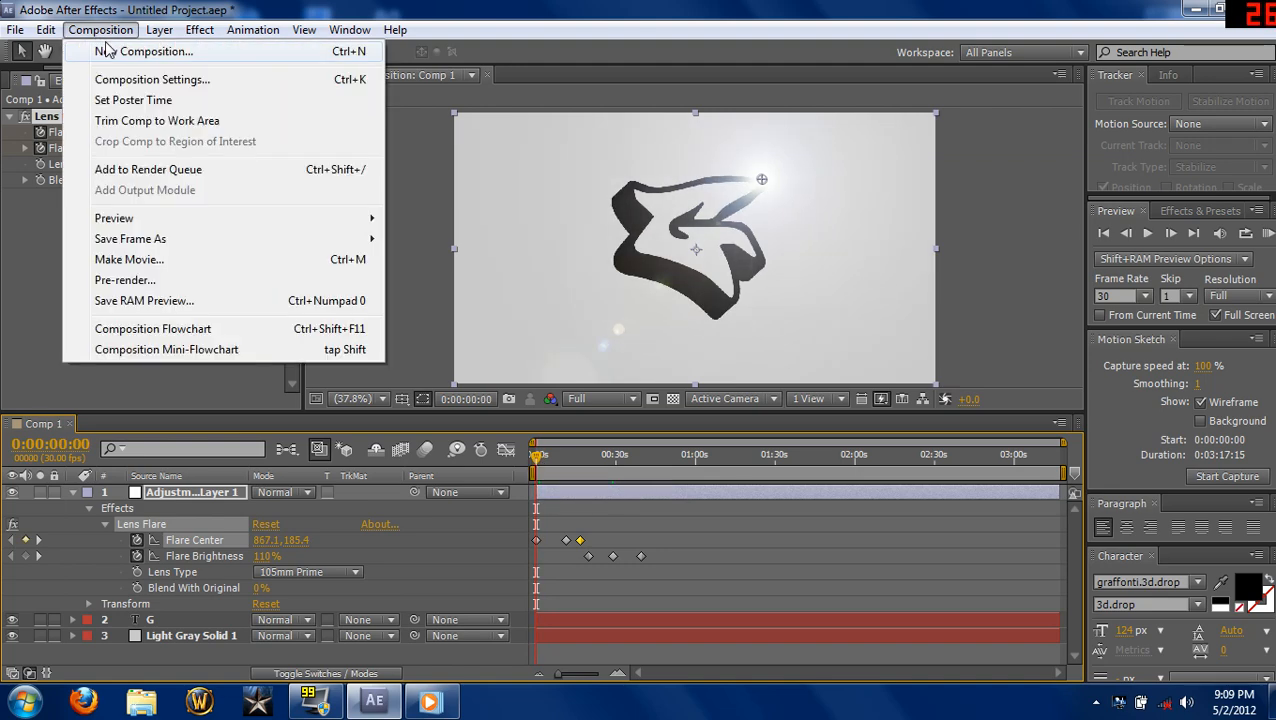
pyautogui.click(152, 80)
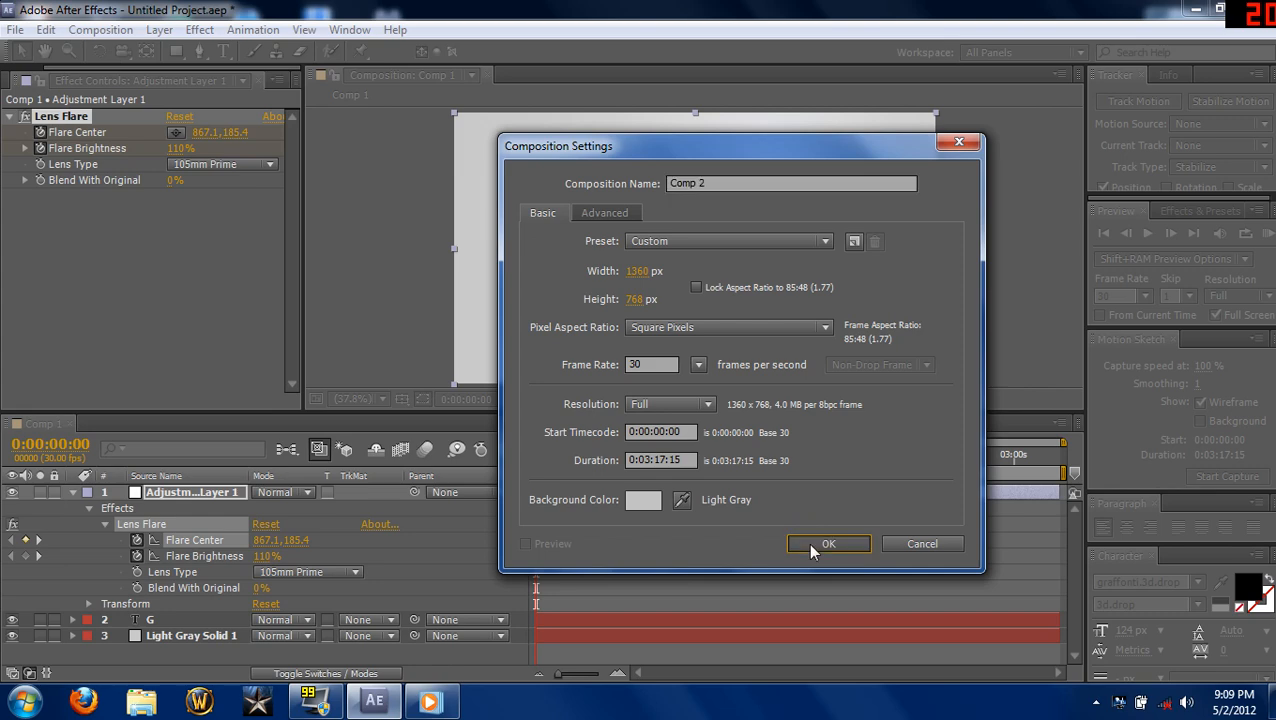
pyautogui.click(828, 544)
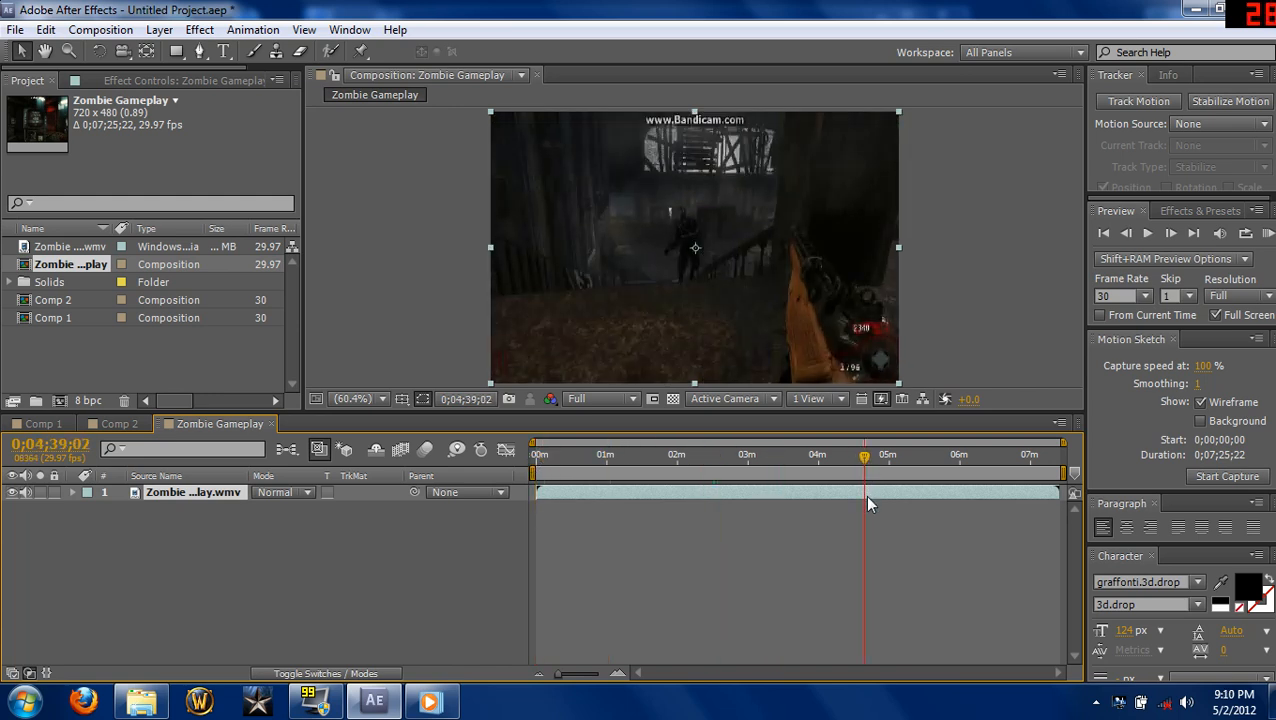
pyautogui.moveTo(864, 456); pyautogui.dragTo(816, 456)
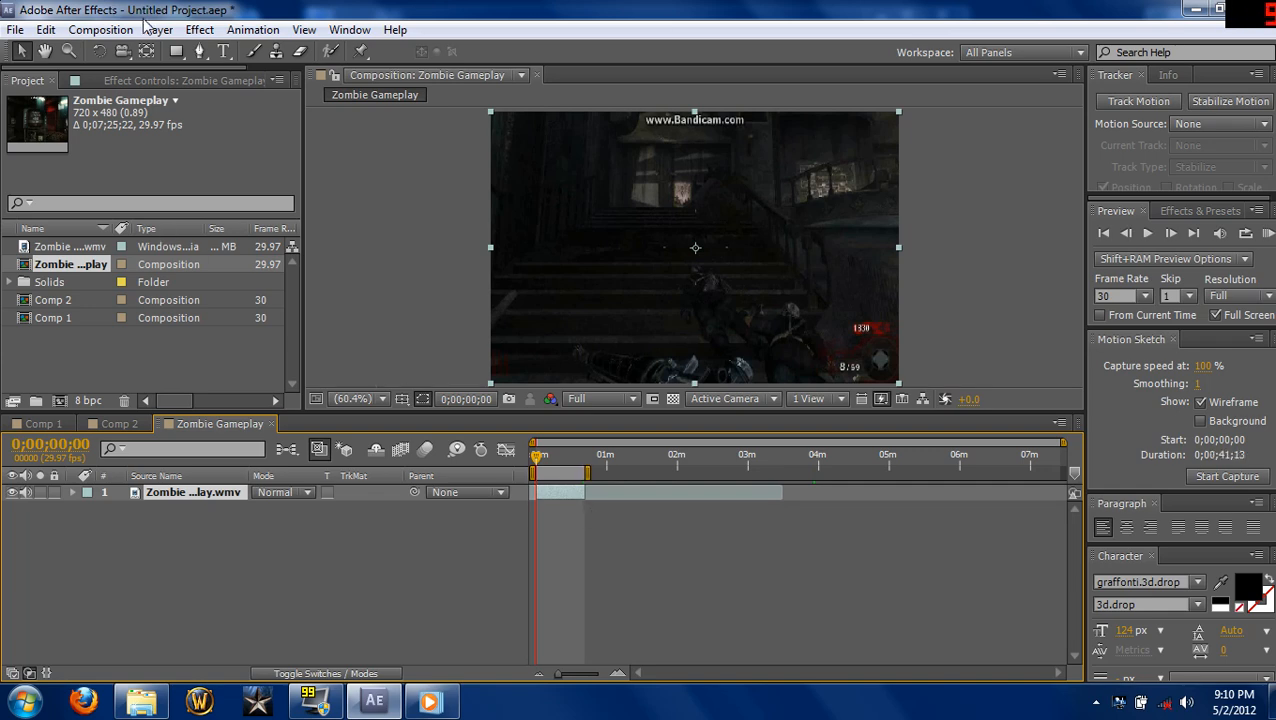
# Add an adjustment layer above the gameplay video and scrub briefly into the footage
pyautogui.click(160, 30)
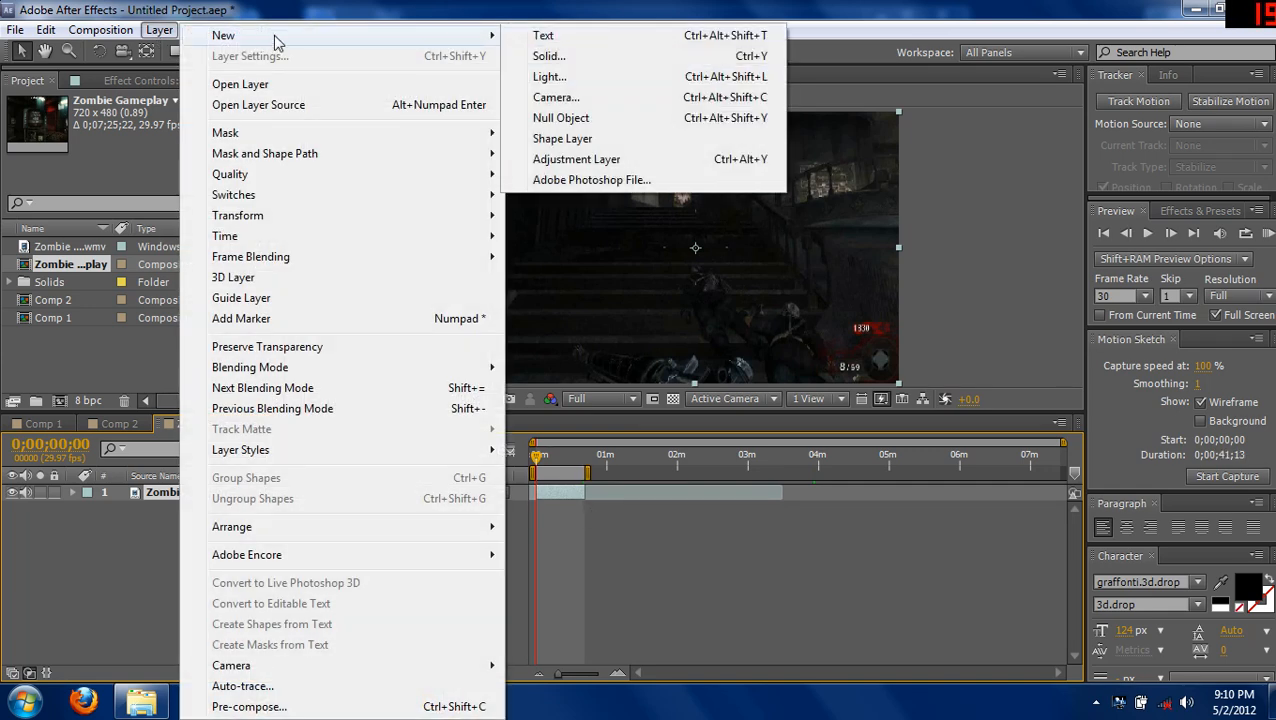
pyautogui.moveTo(576, 160)
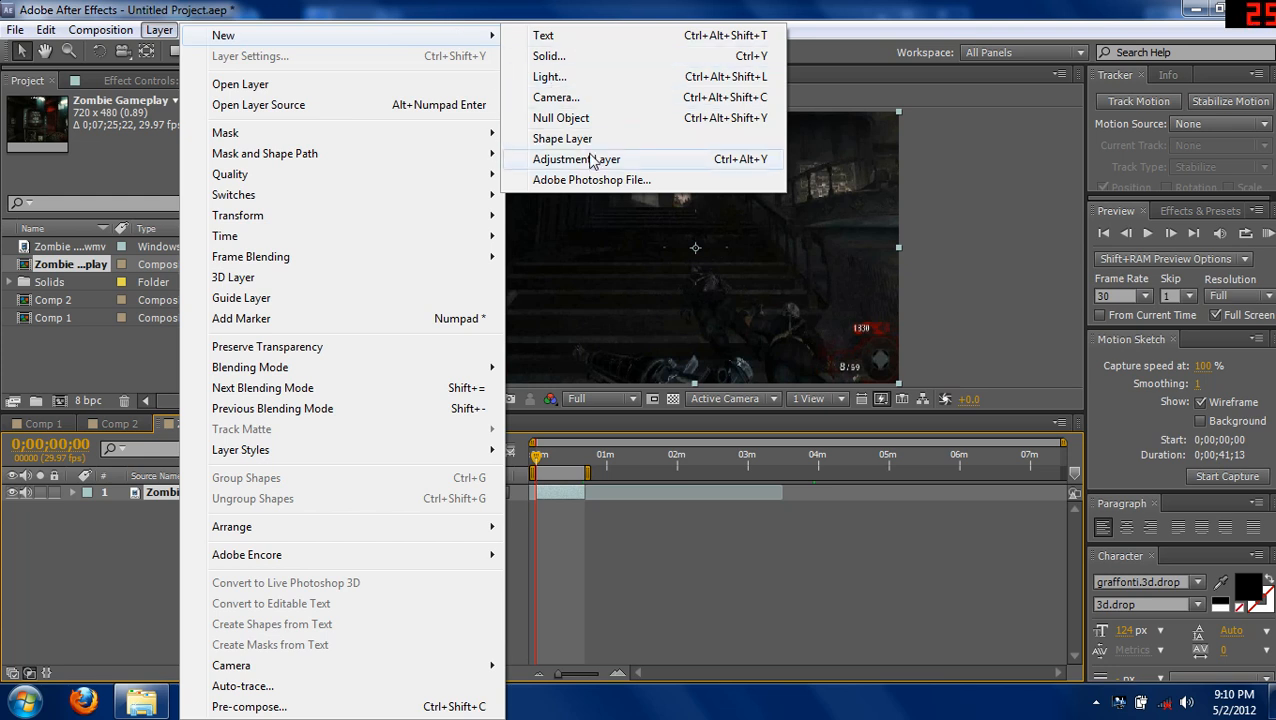
pyautogui.click(576, 160)
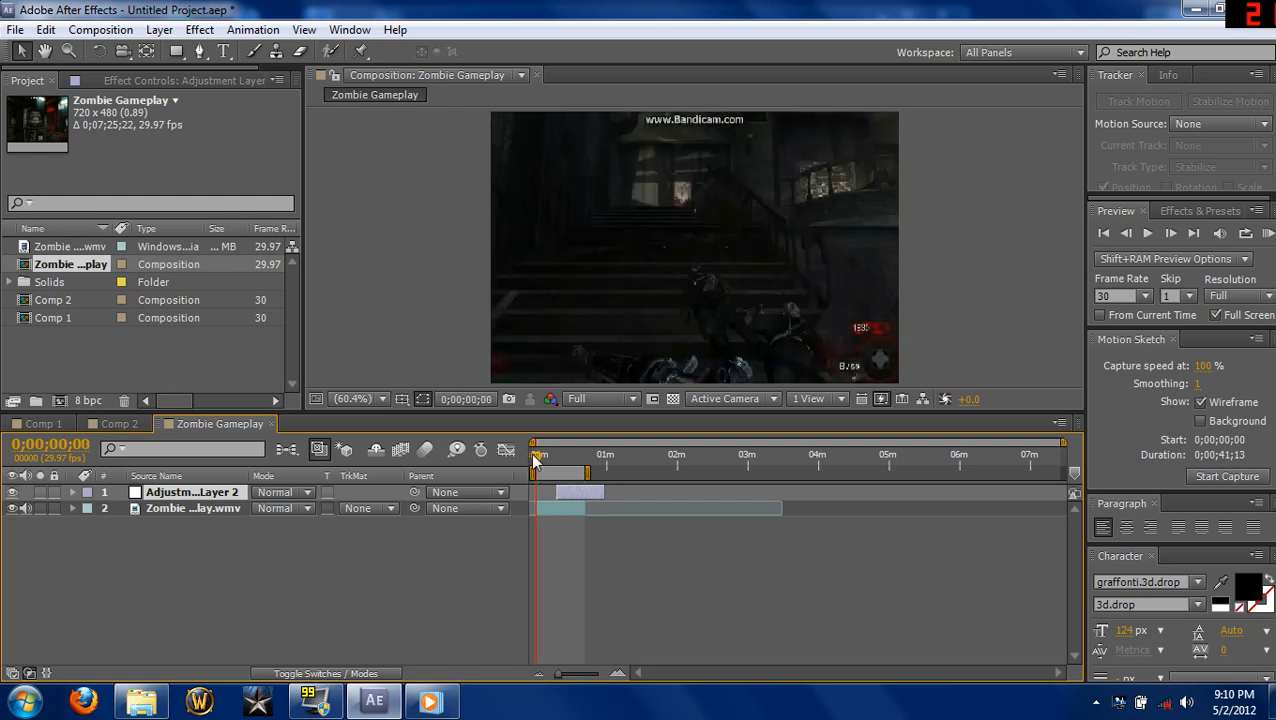
pyautogui.click(570, 492)
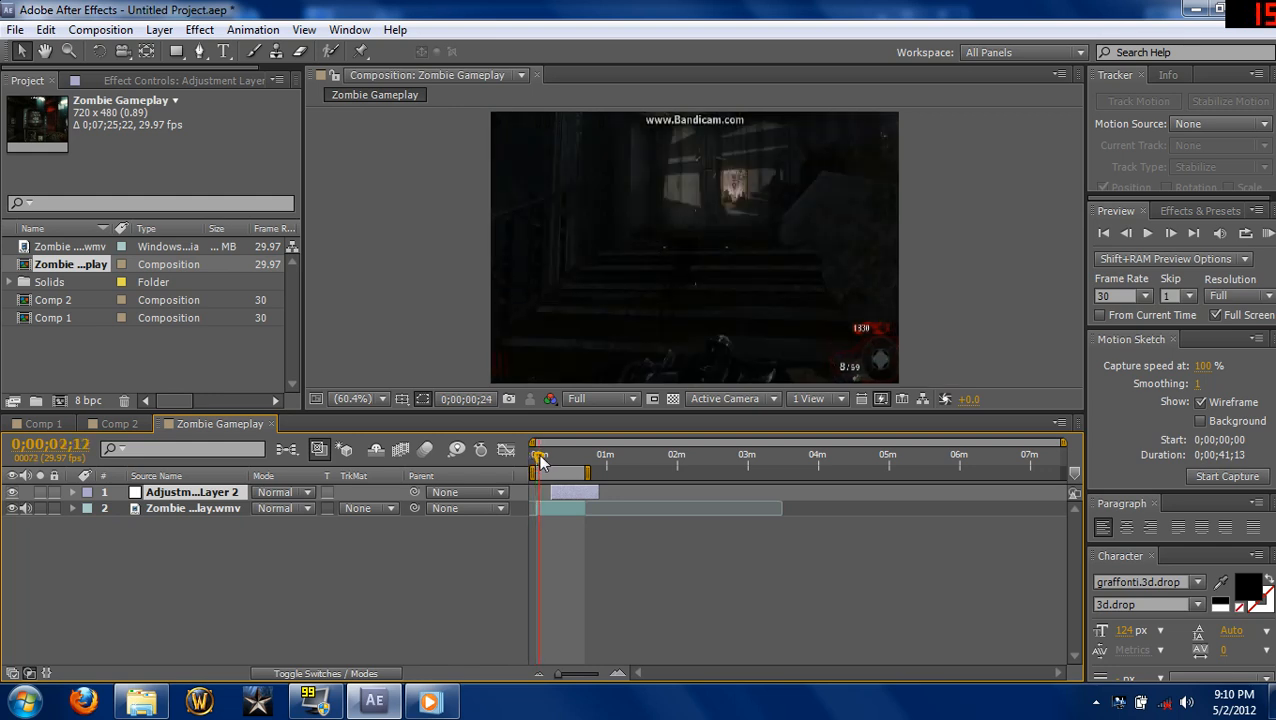
pyautogui.moveTo(540, 456); pyautogui.dragTo(558, 456)
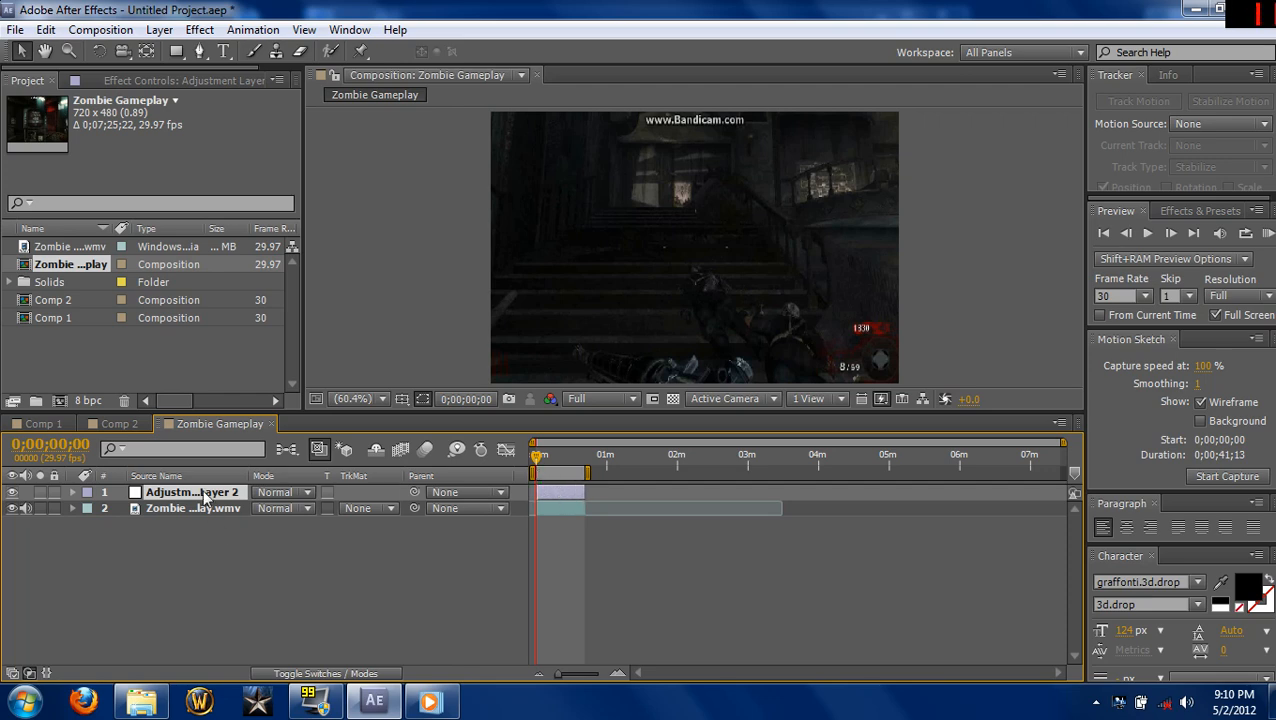
# Add Video Copilot Optical Flares to the adjustment layer and select the Tactical Light preset
pyautogui.click(200, 30)
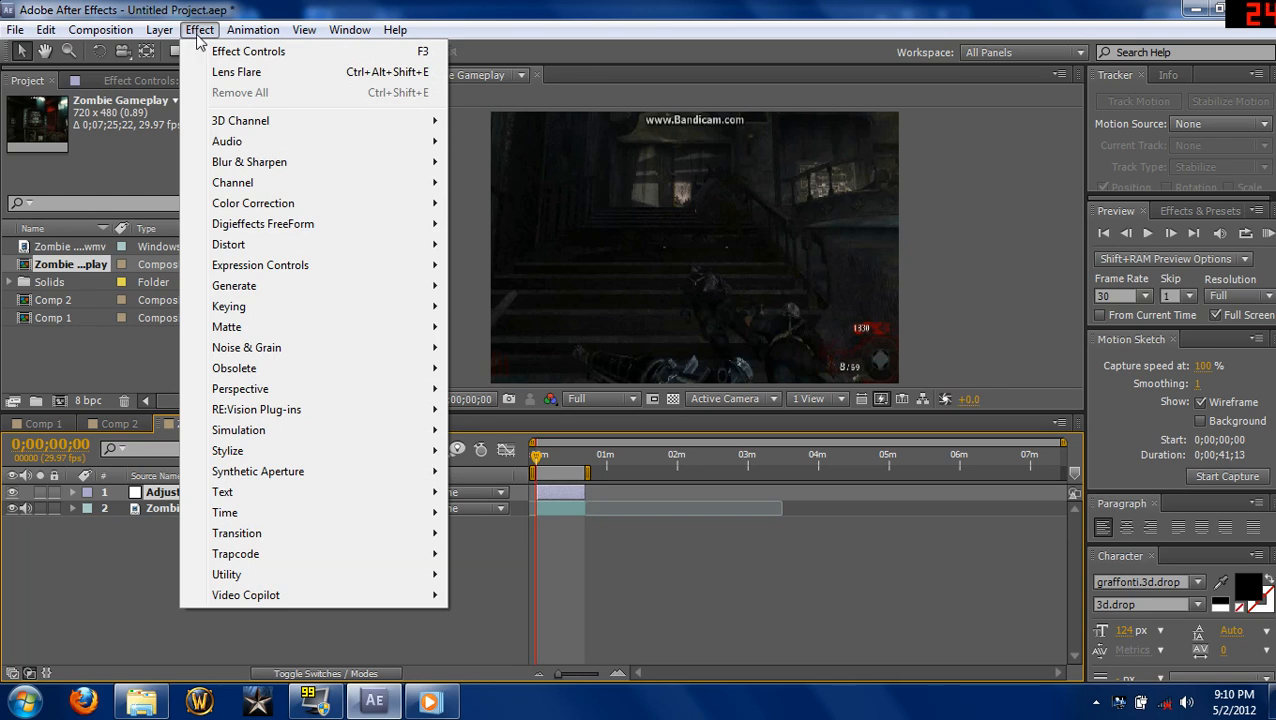
pyautogui.moveTo(246, 596)
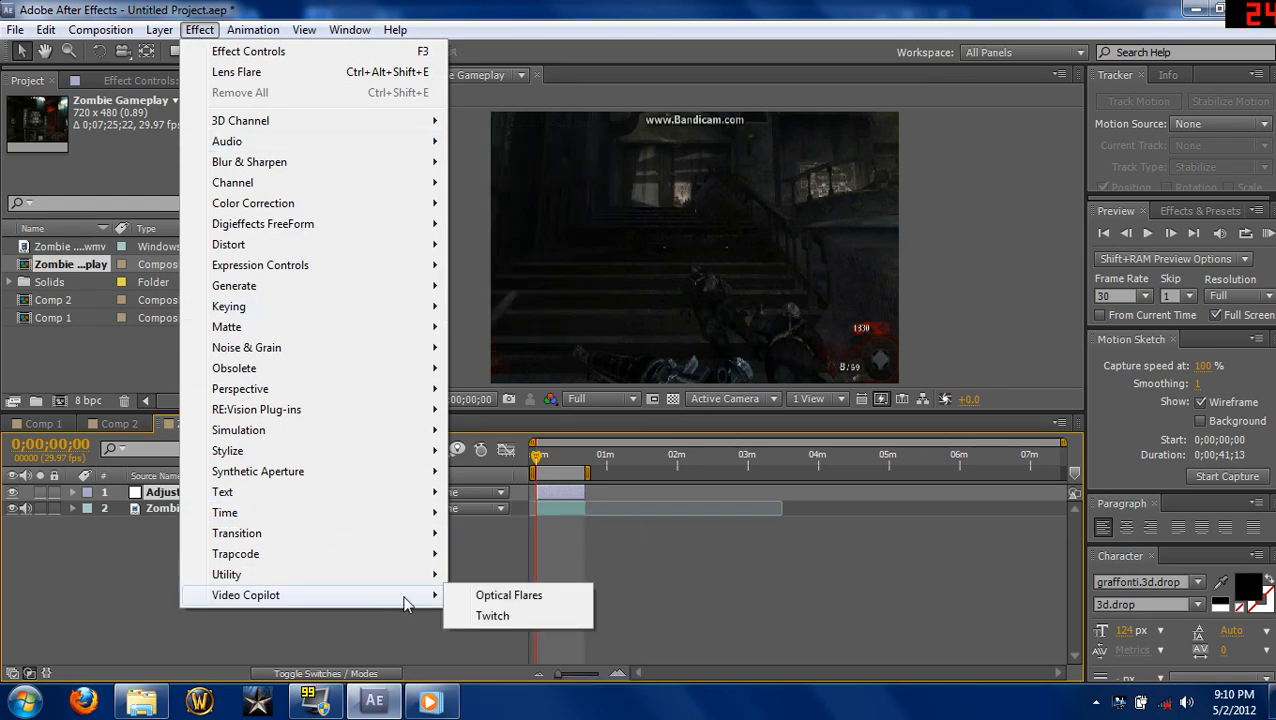
pyautogui.click(508, 596)
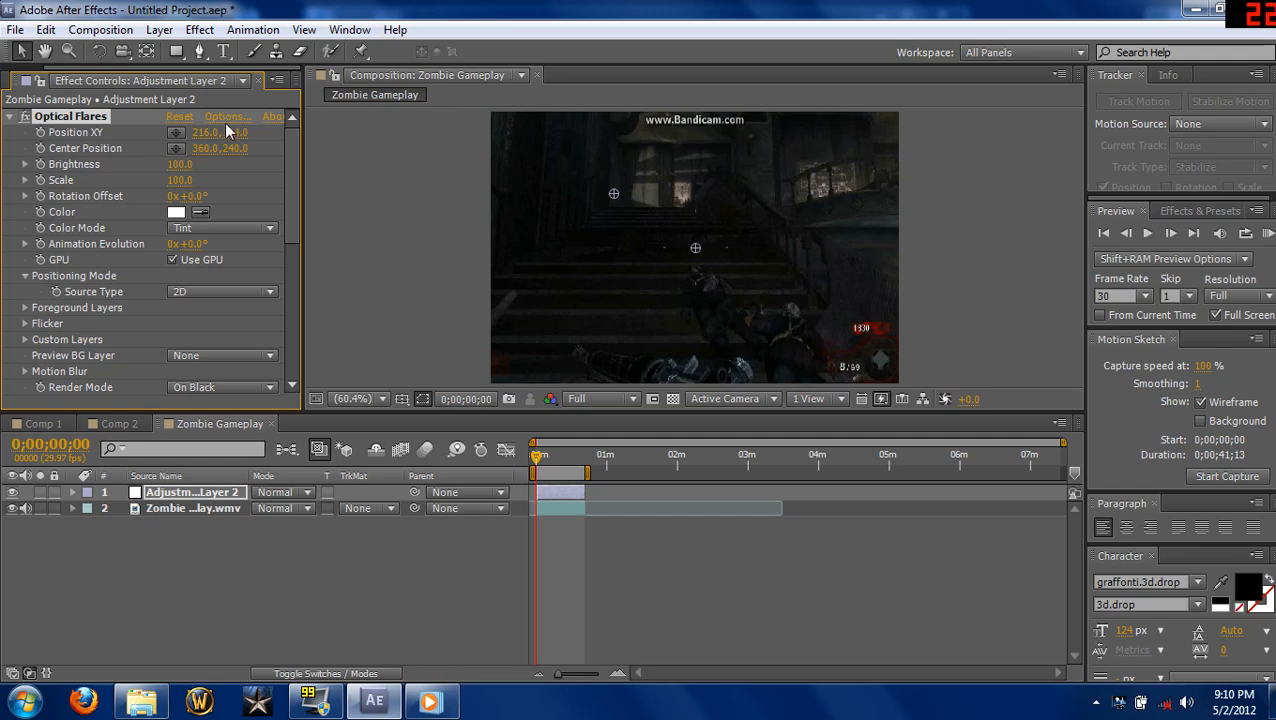
pyautogui.click(228, 116)
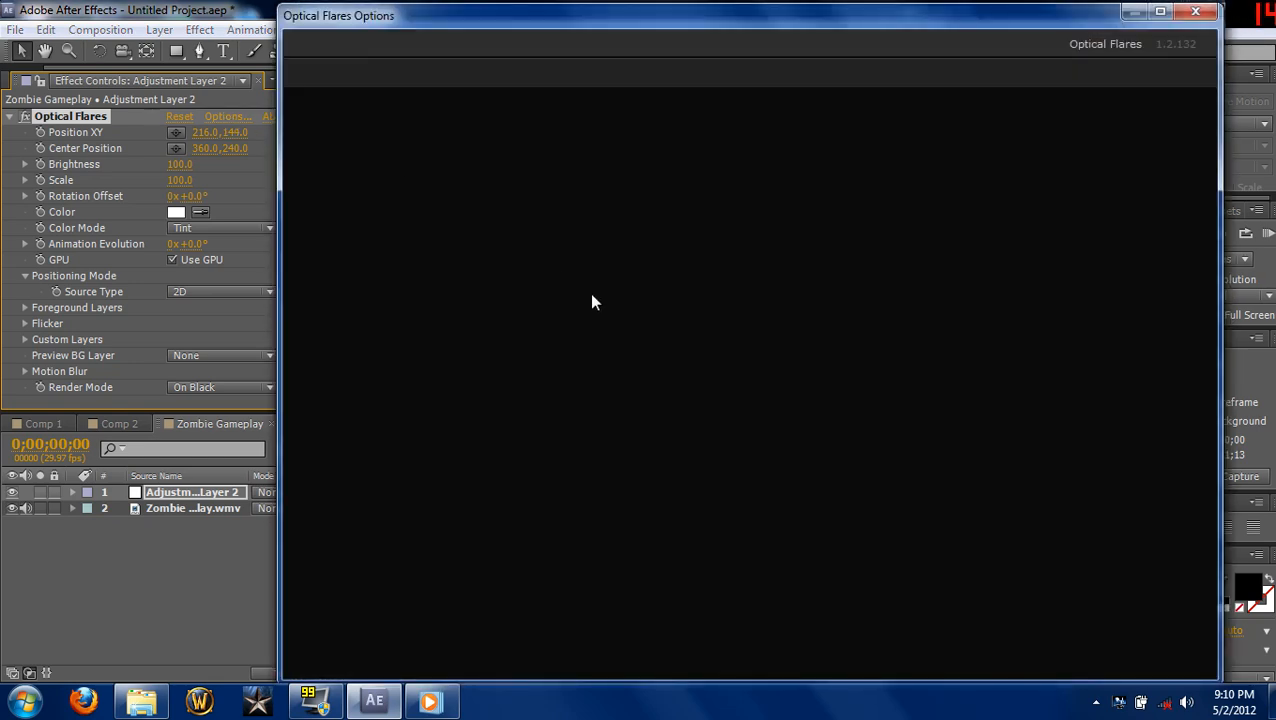
pyautogui.moveTo(636, 18)
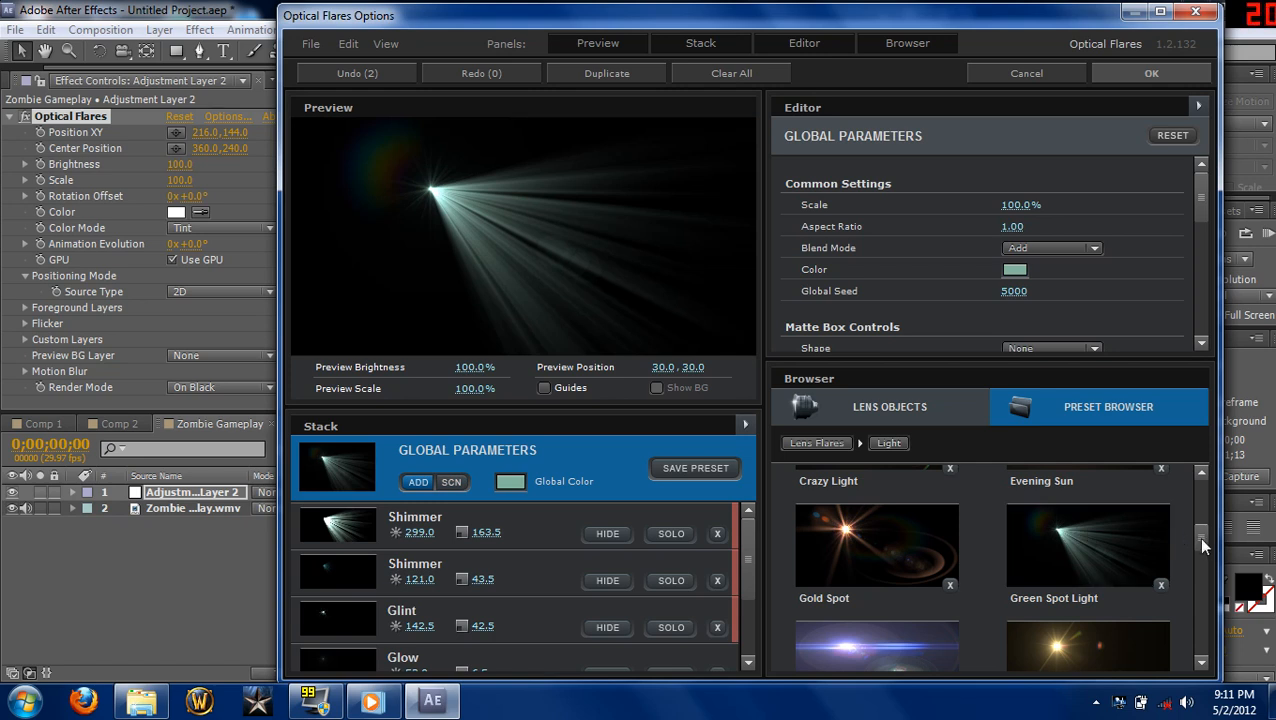
pyautogui.scroll(-3)
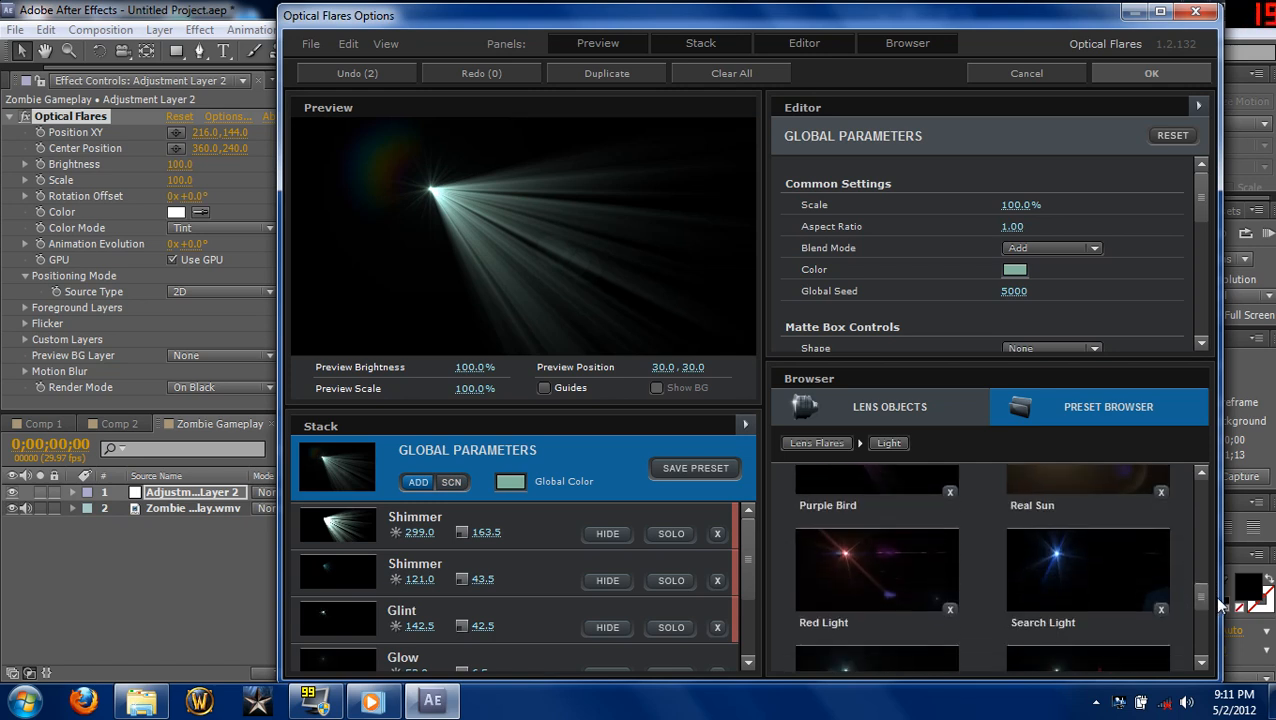
pyautogui.scroll(-3)
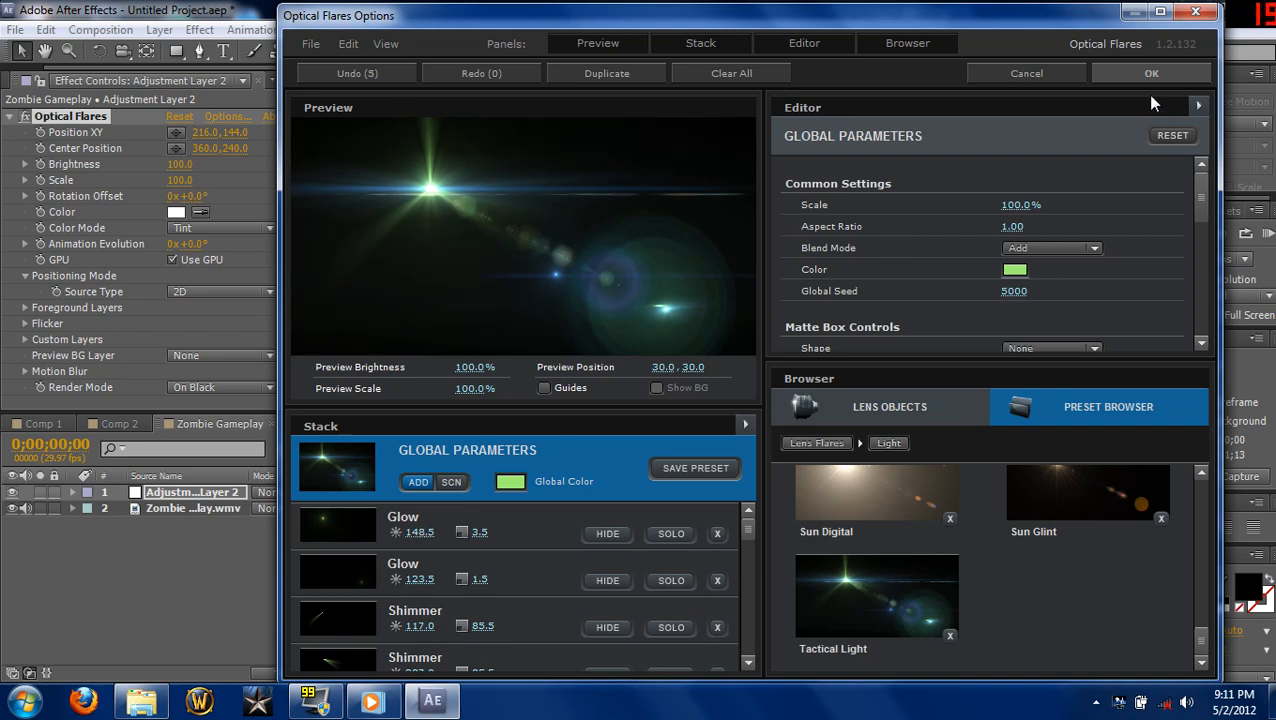
pyautogui.click(1152, 72)
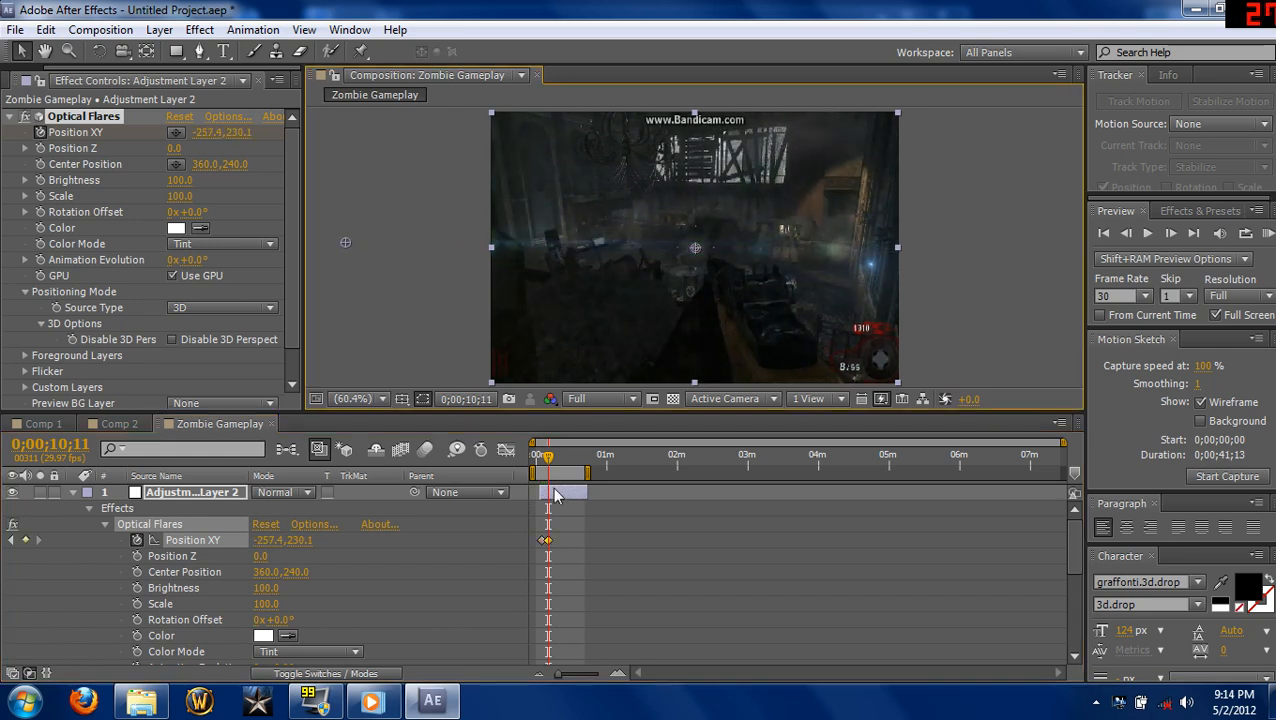
# Scrub the opening seconds to set Position XY keyframes, then minimize After Effects to the desktop
pyautogui.moveTo(548, 456); pyautogui.dragTo(540, 456)
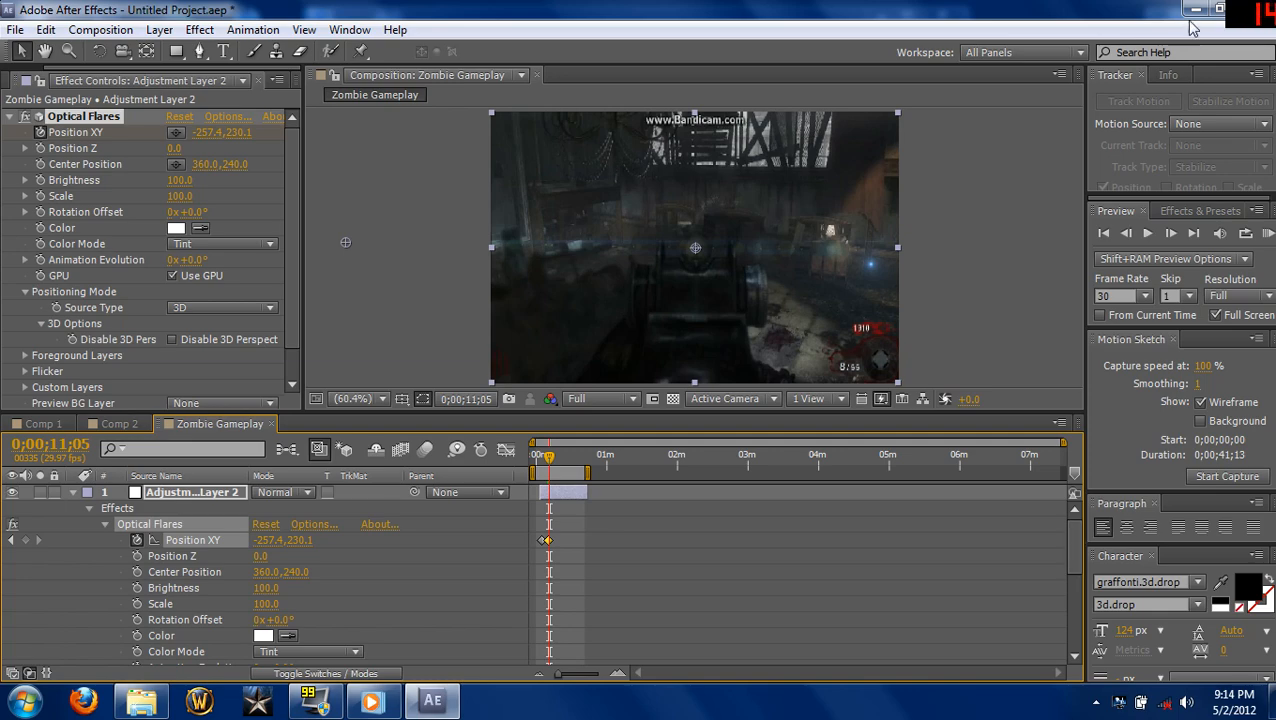
pyautogui.click(1196, 8)
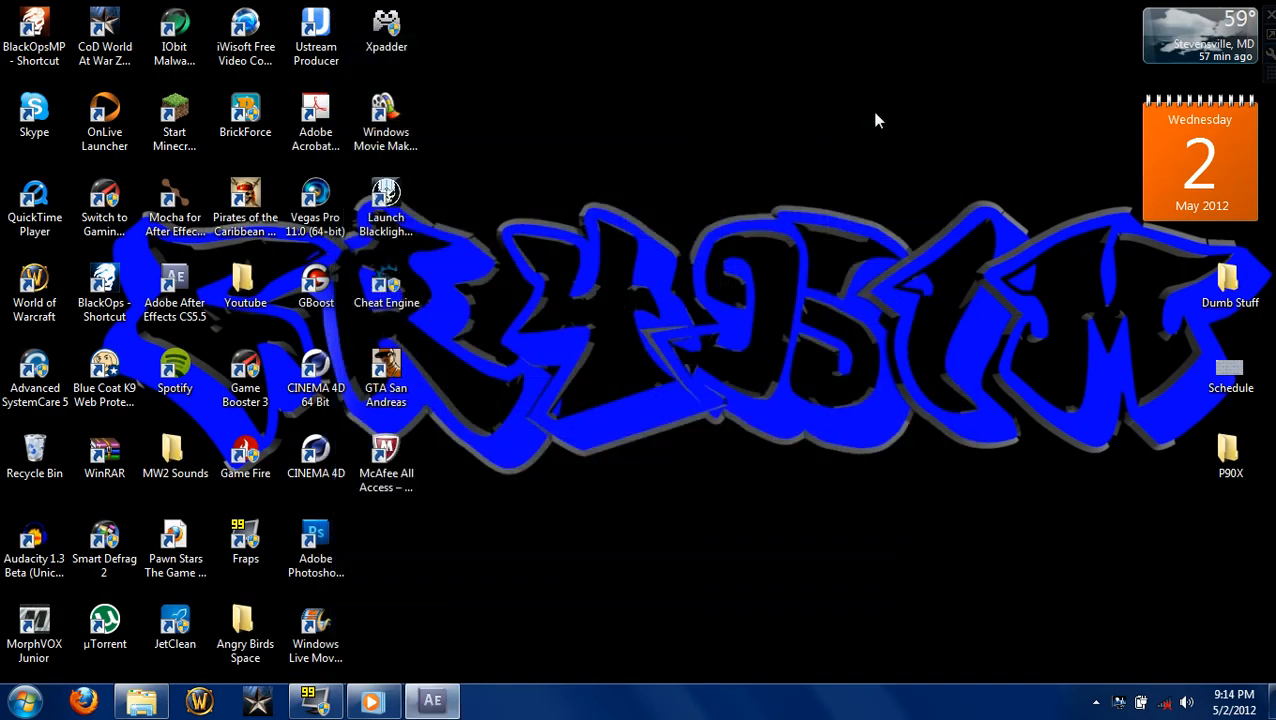